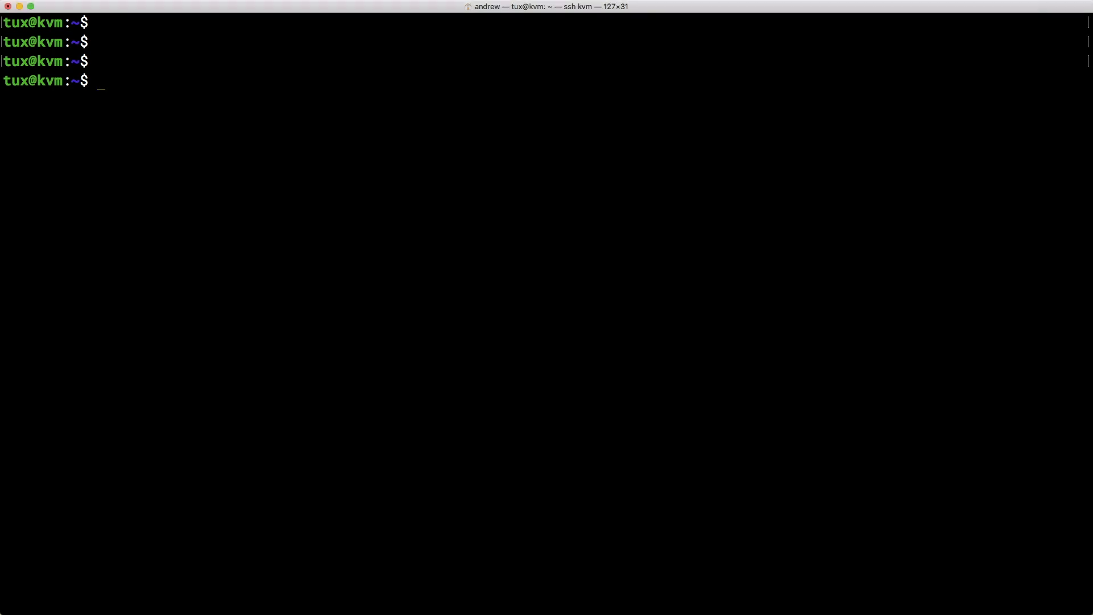
# Run sudo apt install cloud-image-utils (already newest), then begin installing virtinst
pyautogui.write('sudo apt')
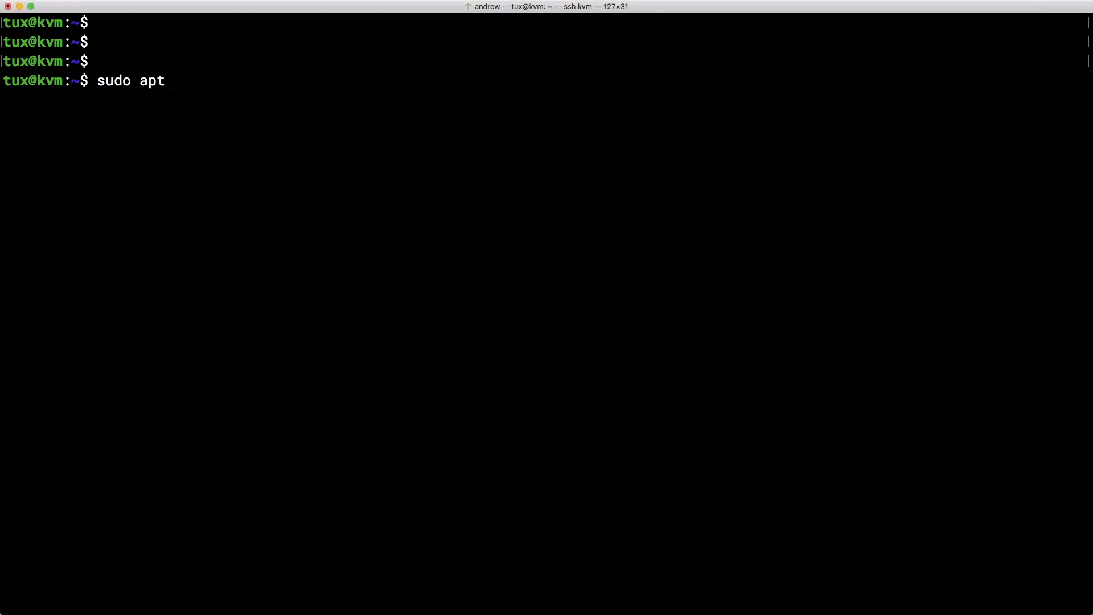
pyautogui.write('install')
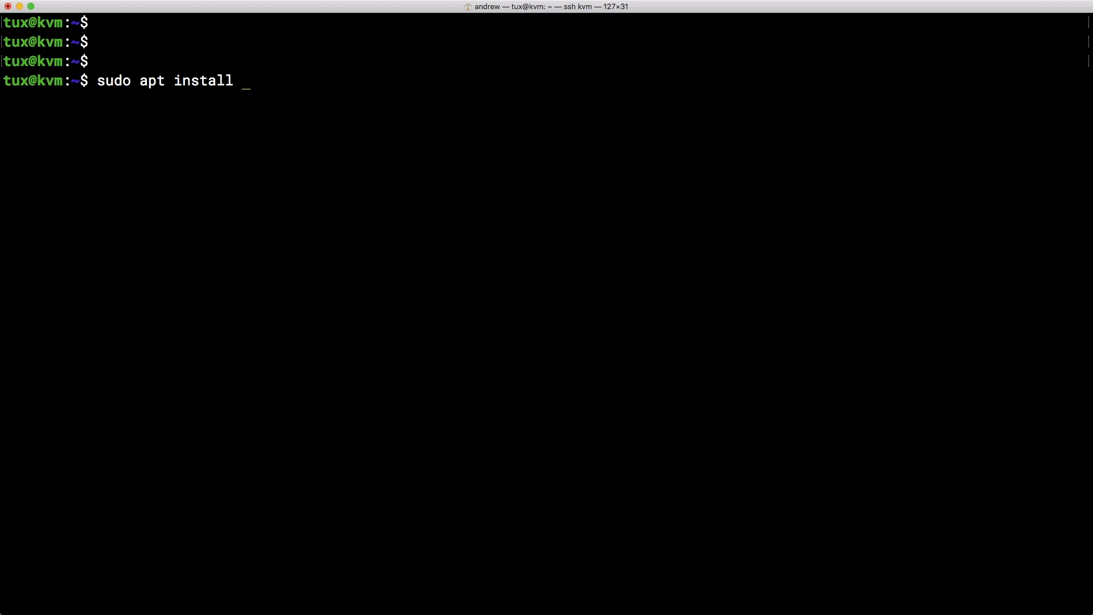
pyautogui.write('cloud')
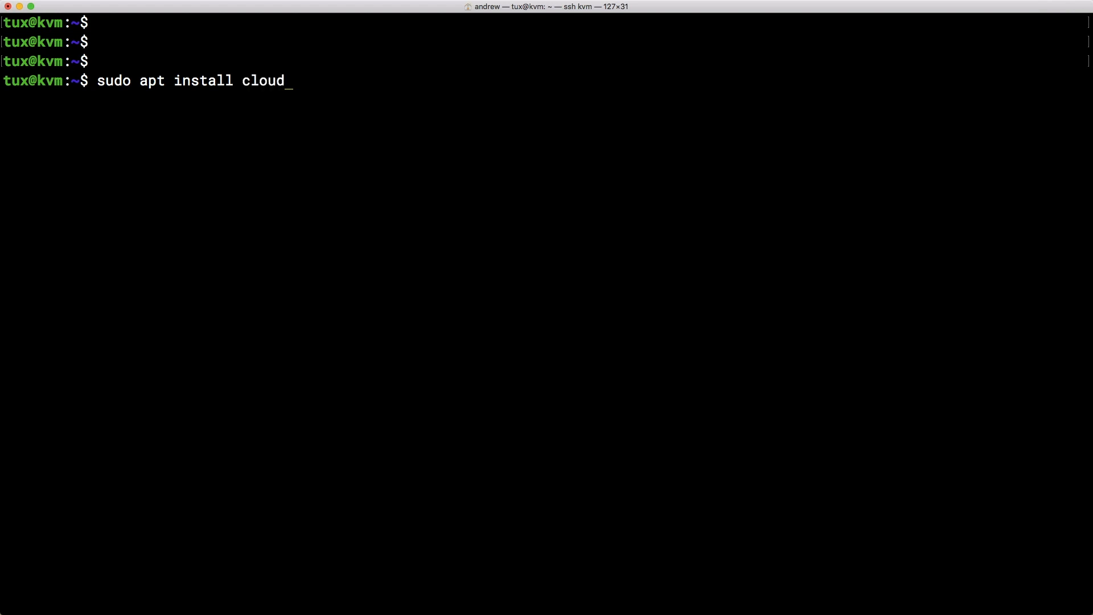
pyautogui.write('-image-utils')
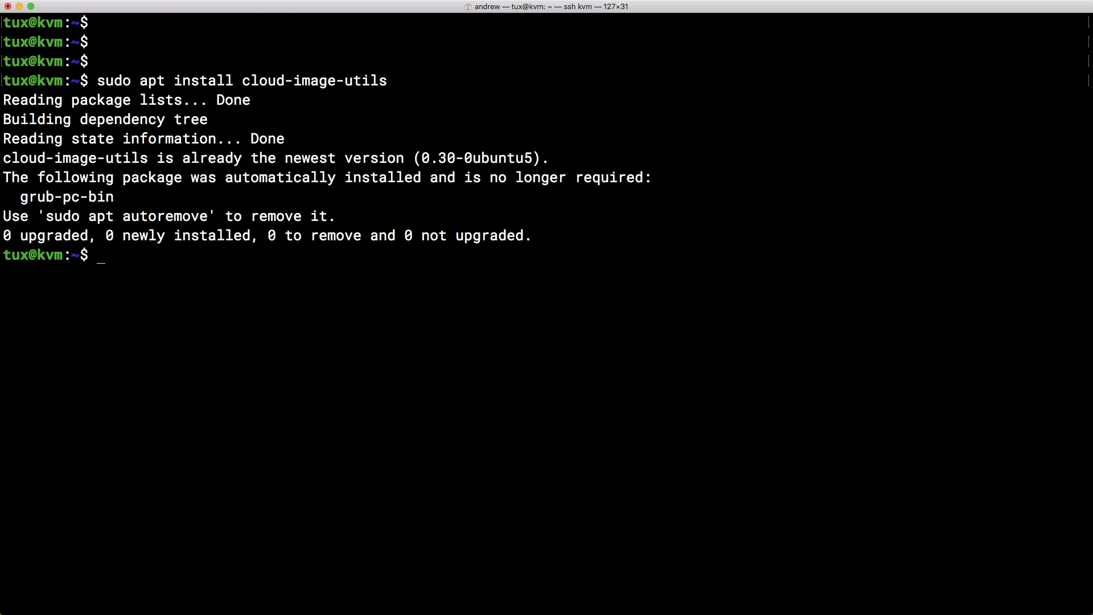
pyautogui.write('sudo apt ins')
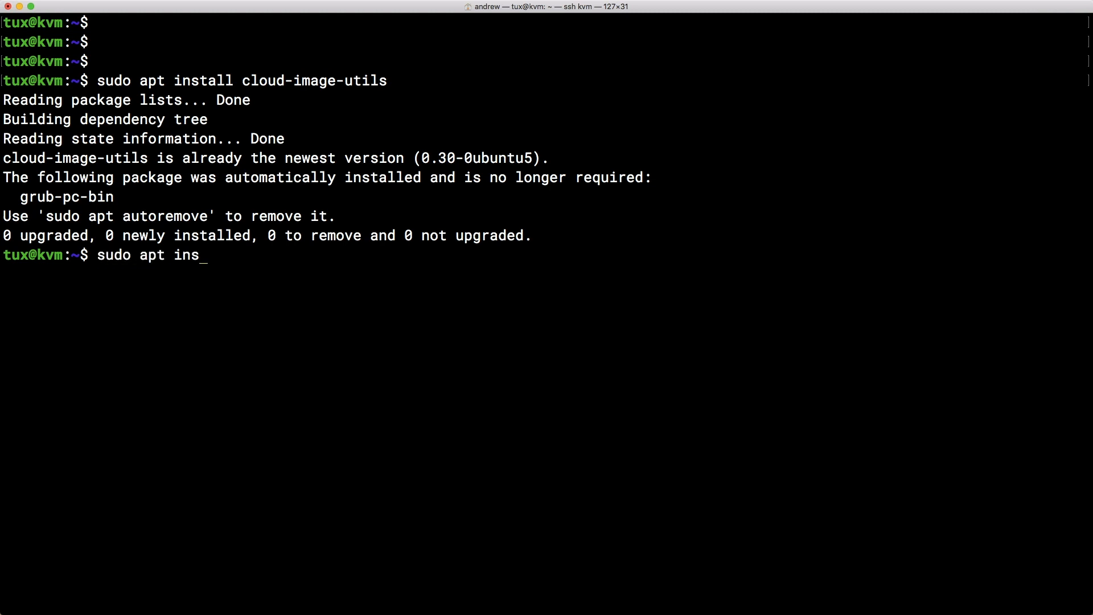
pyautogui.write('tall virt')
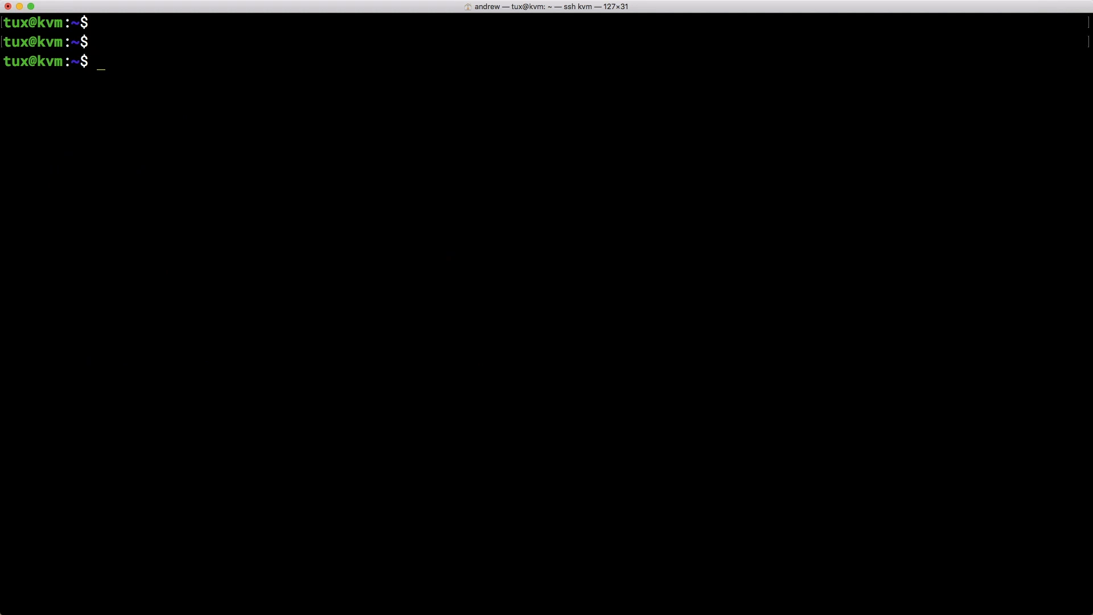
# Download xenial-server-cloudimg-amd64-disk1.img from cloud-images.ubuntu.com with wget
pyautogui.write('wget')
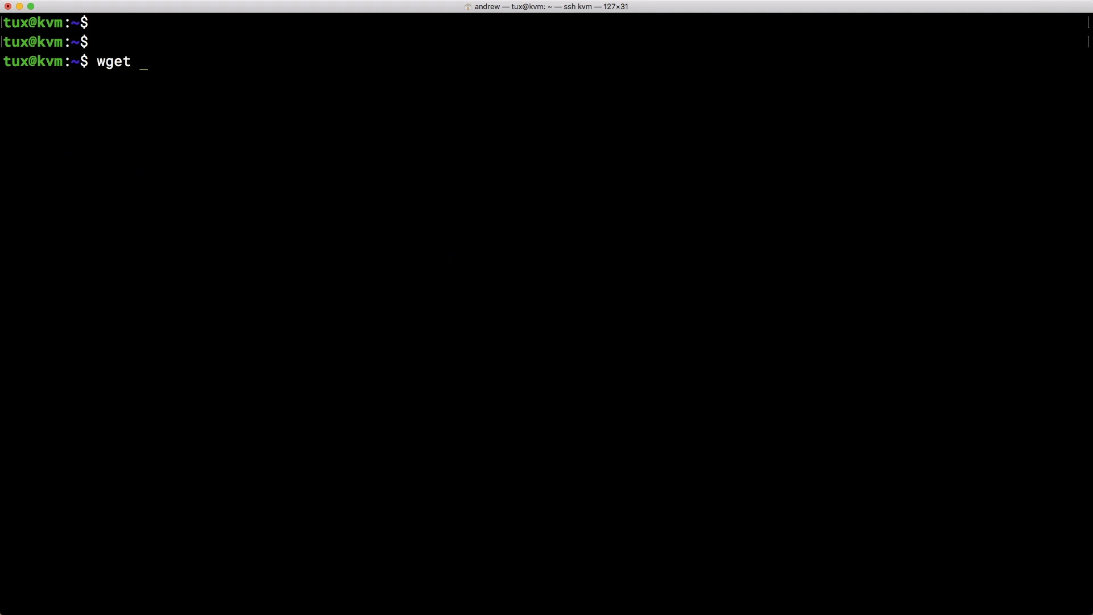
pyautogui.write('https://cloud-images.ubuntu.com/xenial/current/xenial-server-cloudimg-amd64-disk1.img')
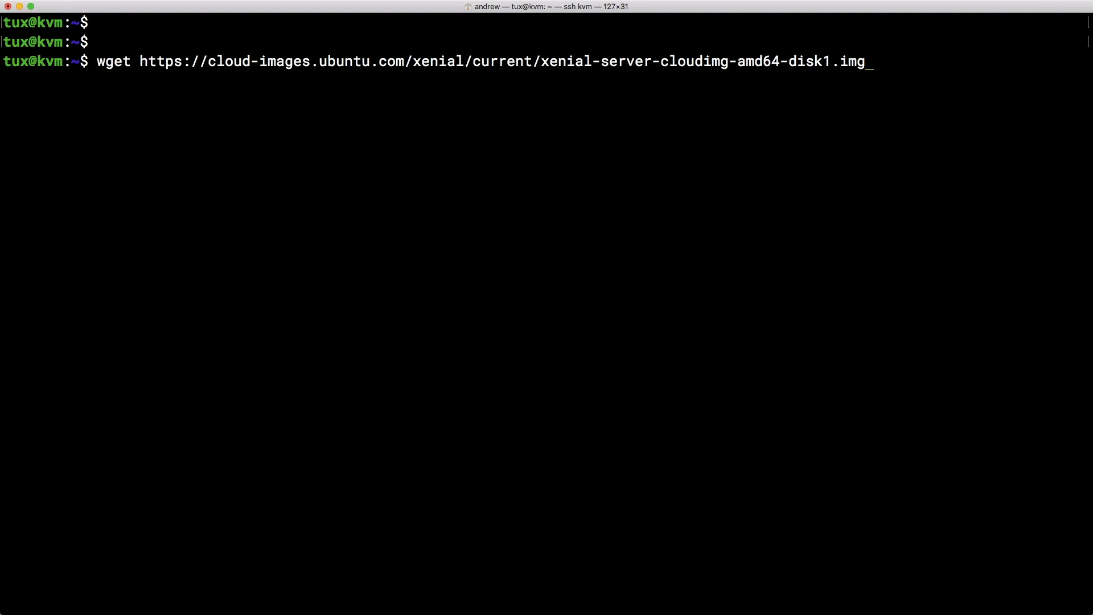
pyautogui.press('ctrl+c')
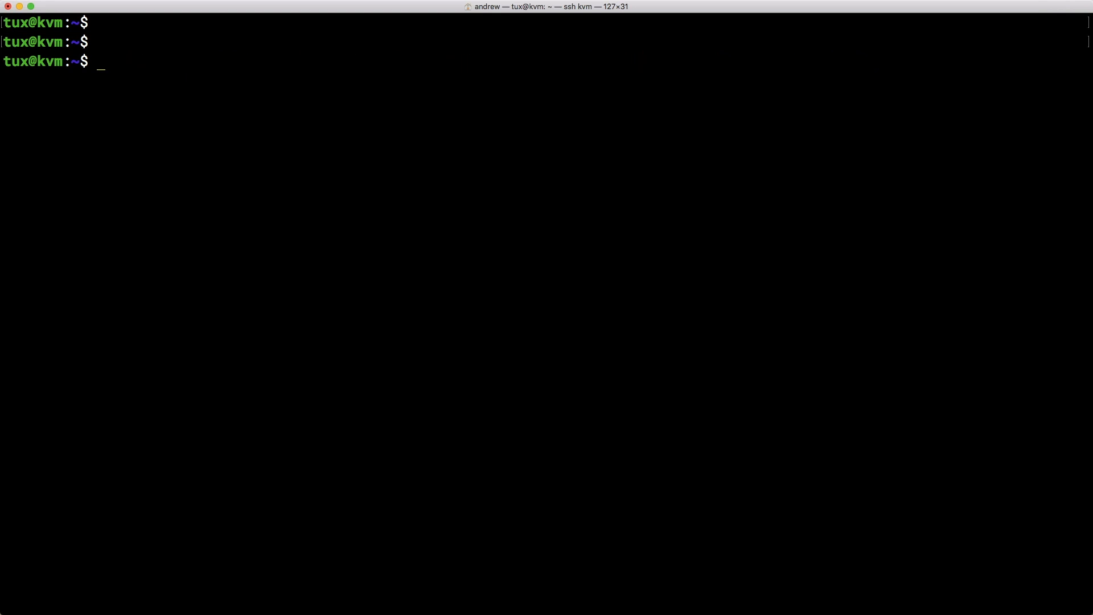
pyautogui.write('vim')
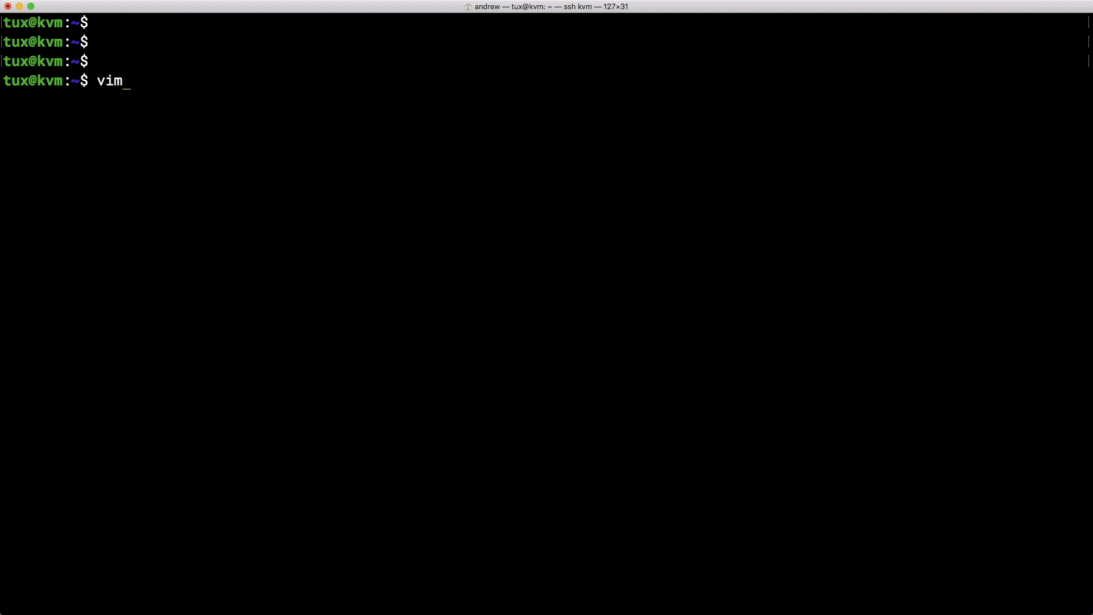
pyautogui.write('cloud')
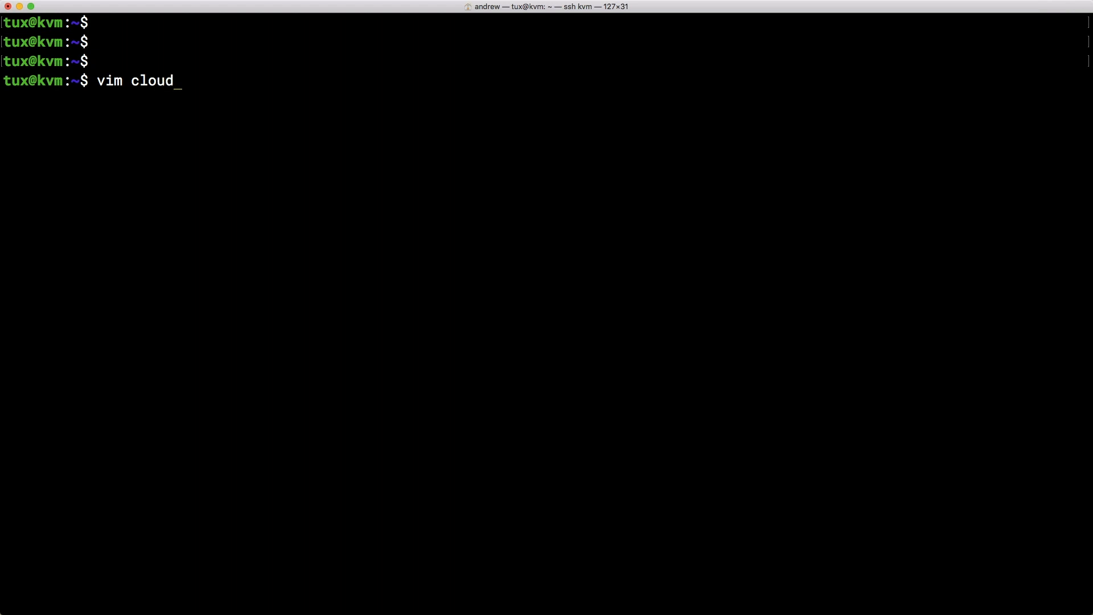
pyautogui.write('.txt')
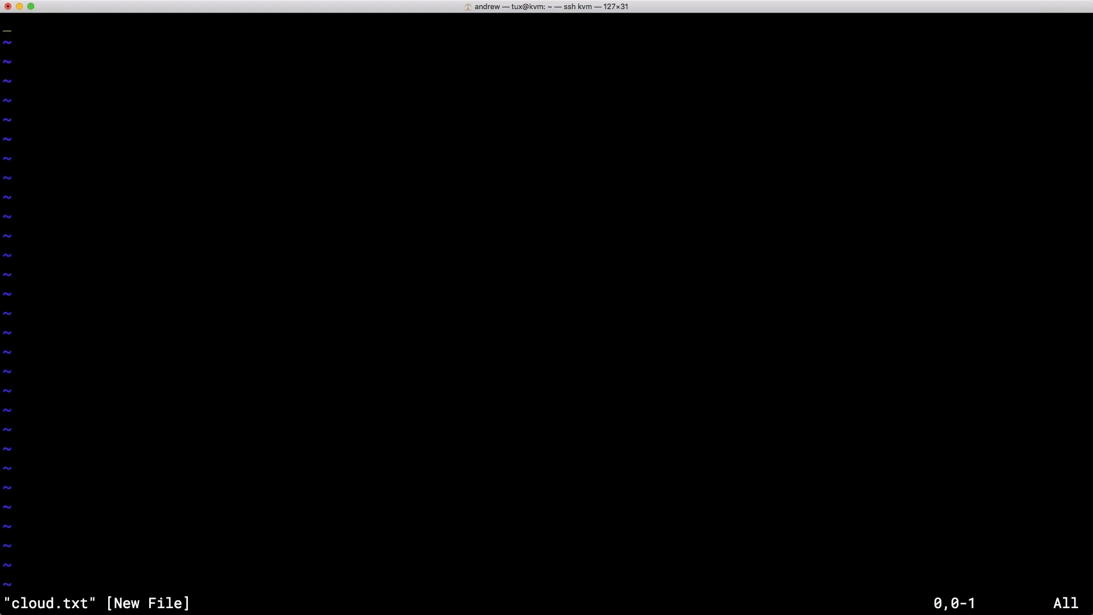
pyautogui.press('i')
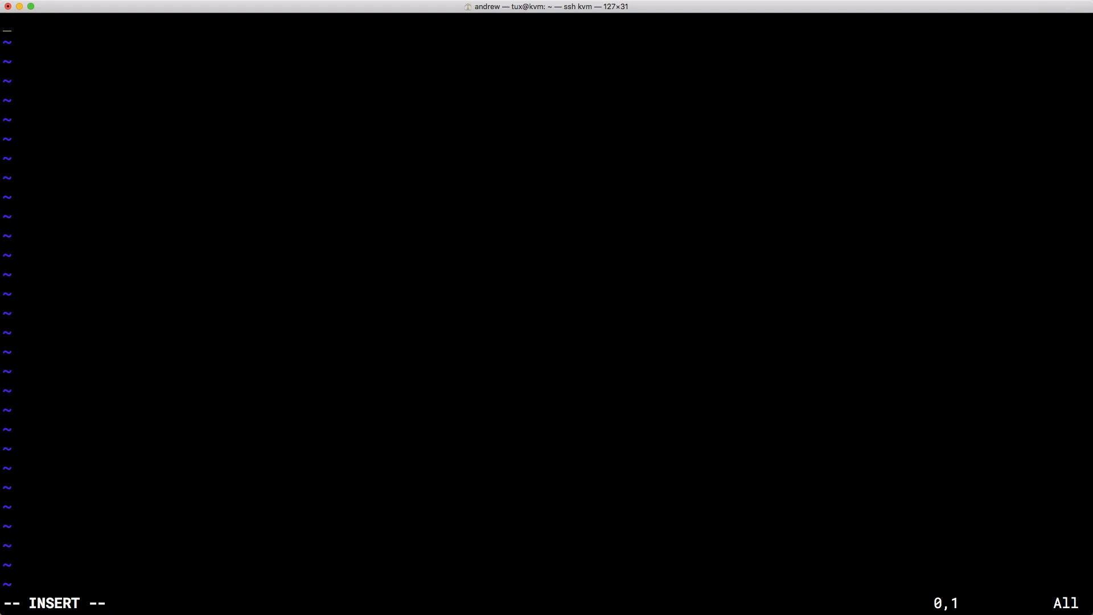
pyautogui.write('#cl')
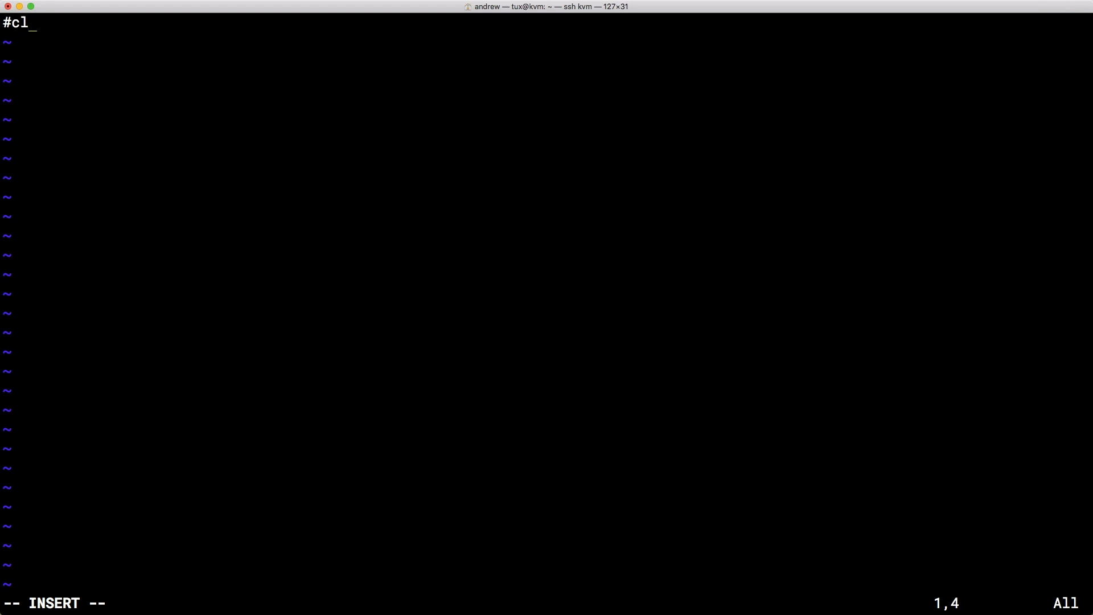
pyautogui.write('oud-config')
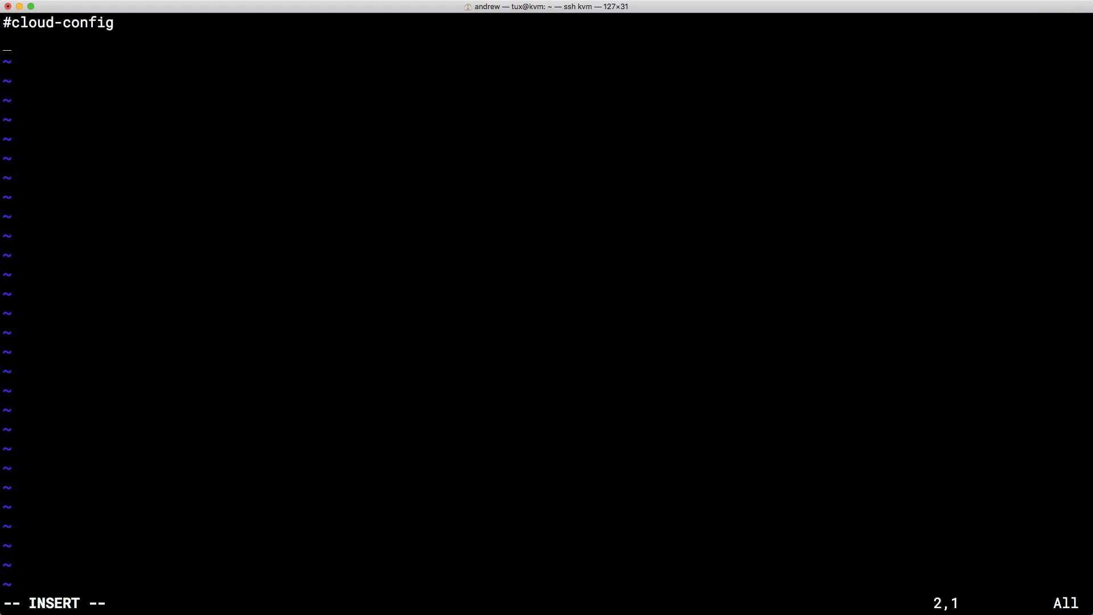
pyautogui.write('password')
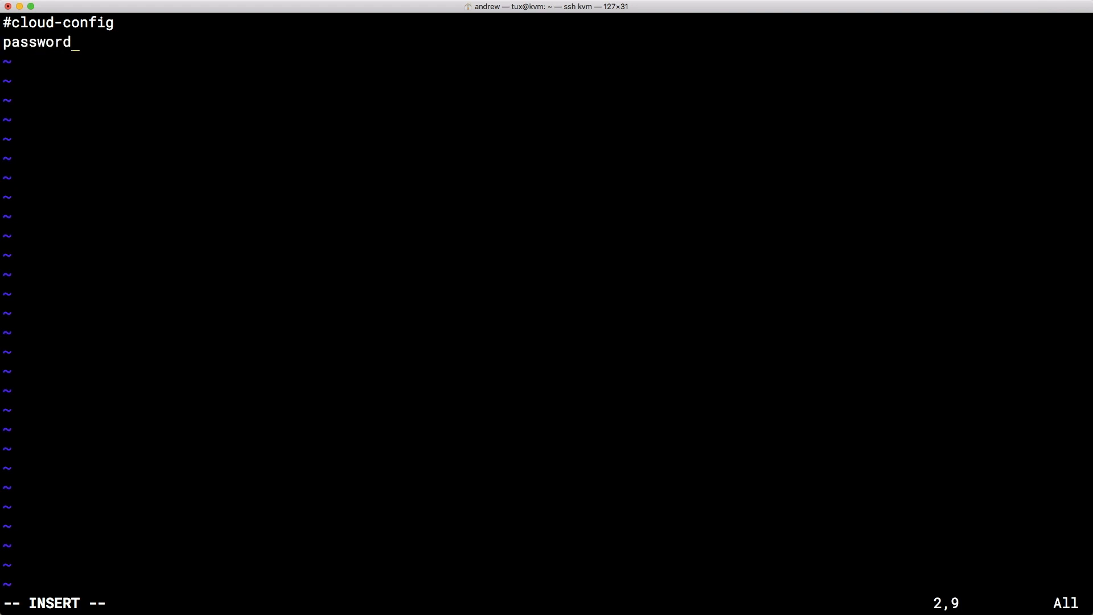
pyautogui.write('": "')
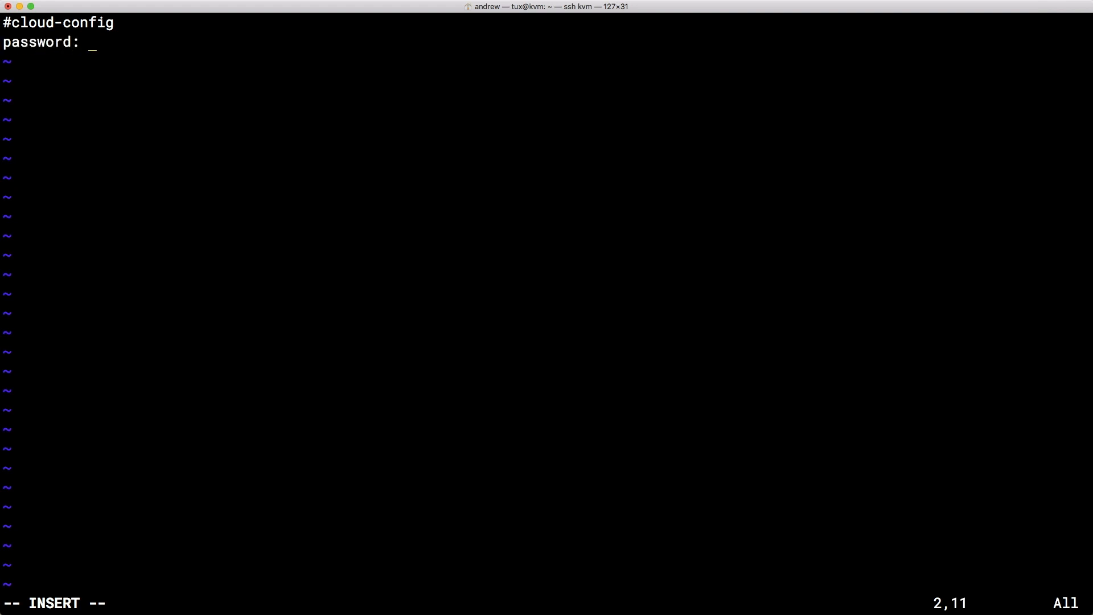
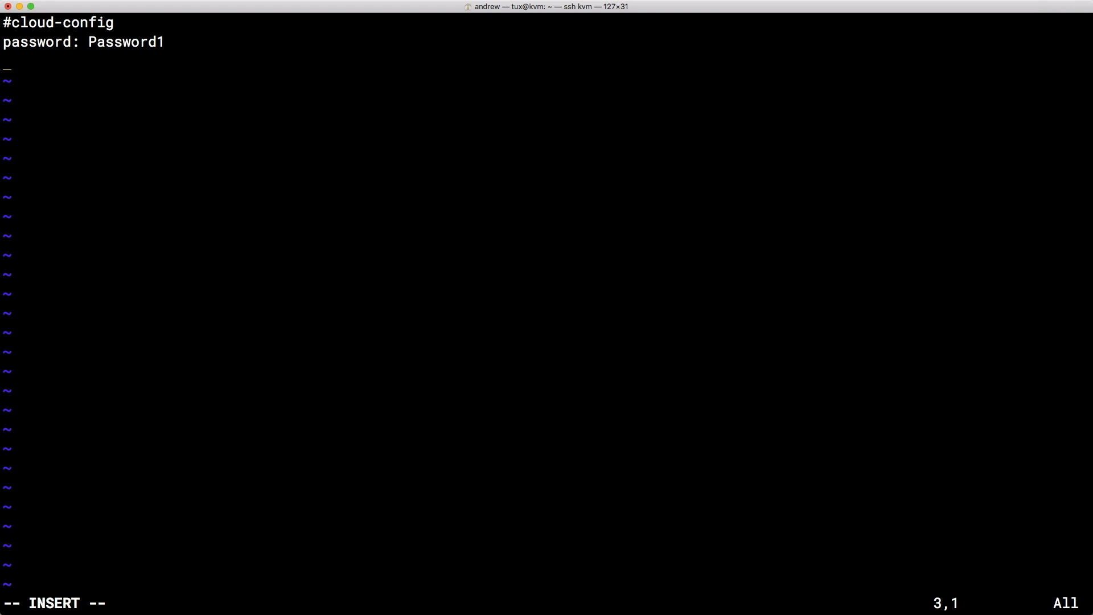
# Add the line chpasswd: { expire: False } to cloud.txt
pyautogui.write('c')
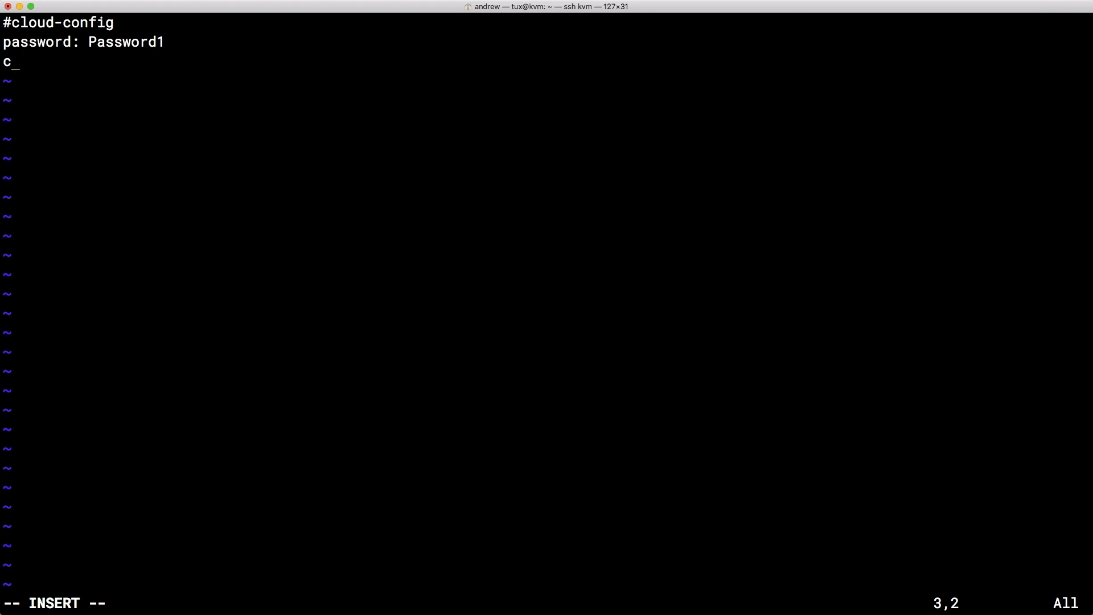
pyautogui.write('hpasswd')
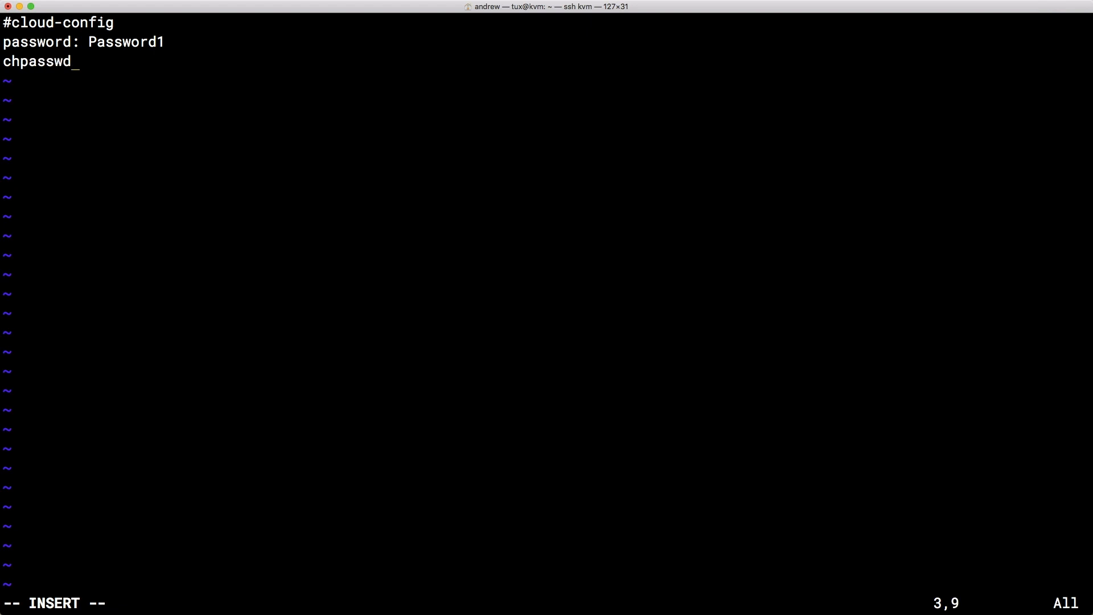
pyautogui.write('": "')
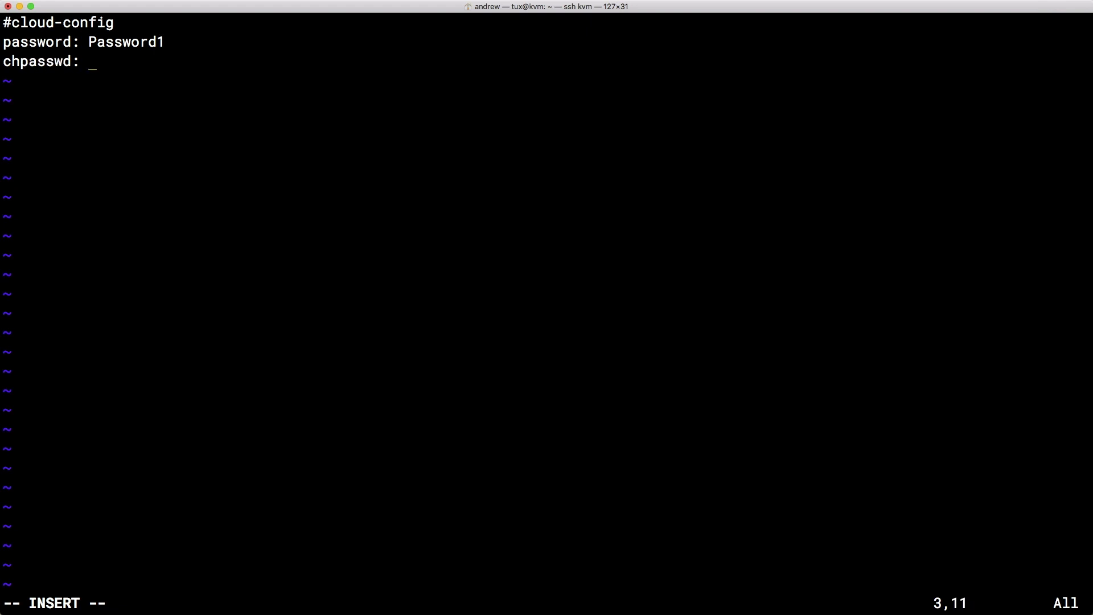
pyautogui.write('{ e')
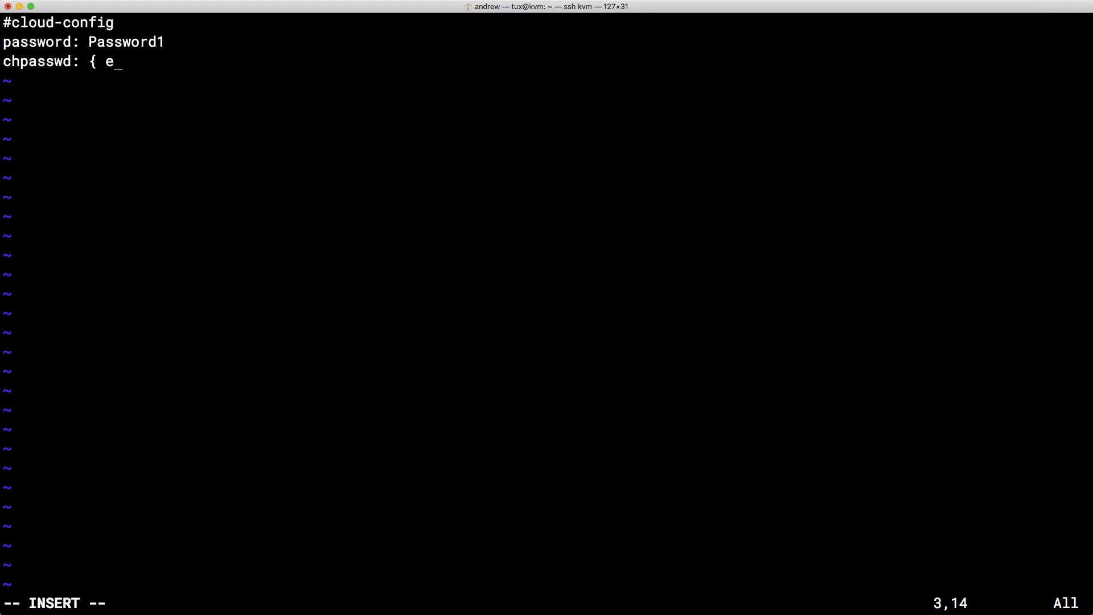
pyautogui.write('xpire')
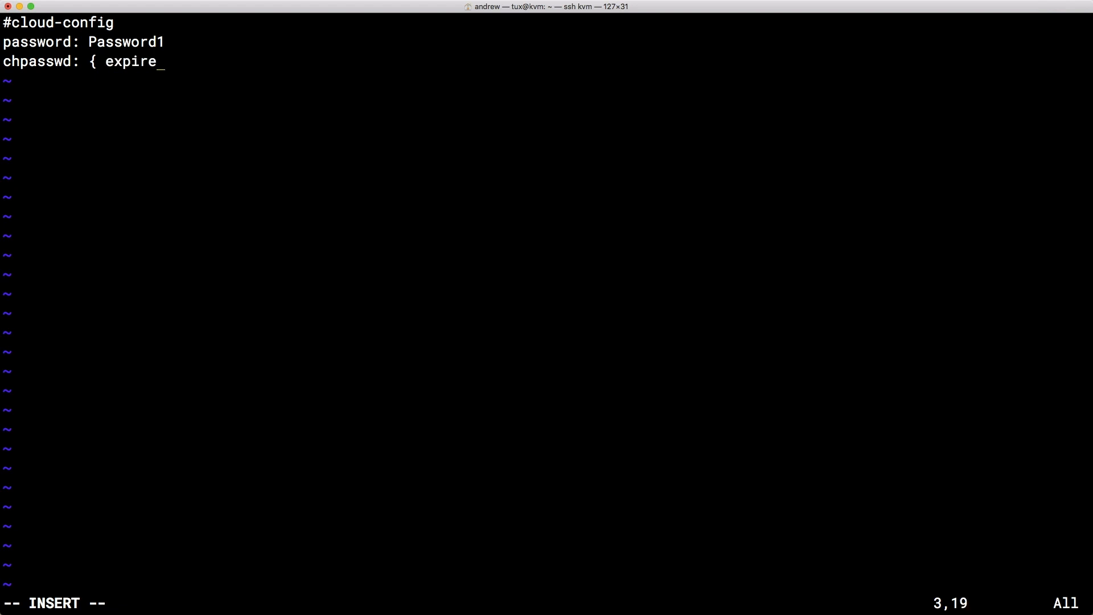
pyautogui.write(':')
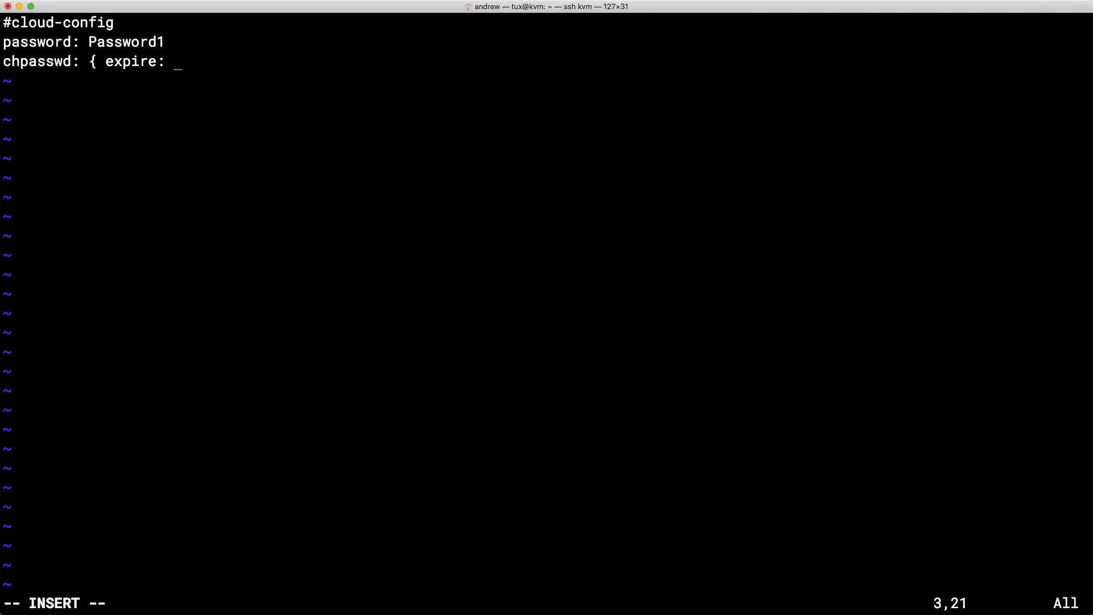
pyautogui.write('False }')
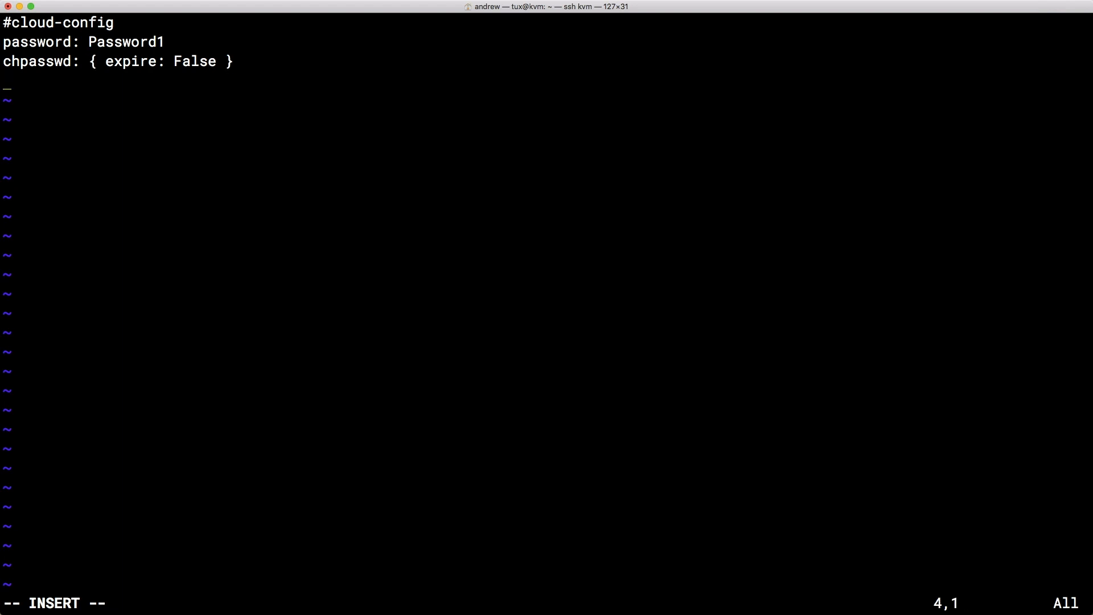
# Add ssh_pwauth: True and hostname: 1604master to cloud.txt
pyautogui.write('ssh_')
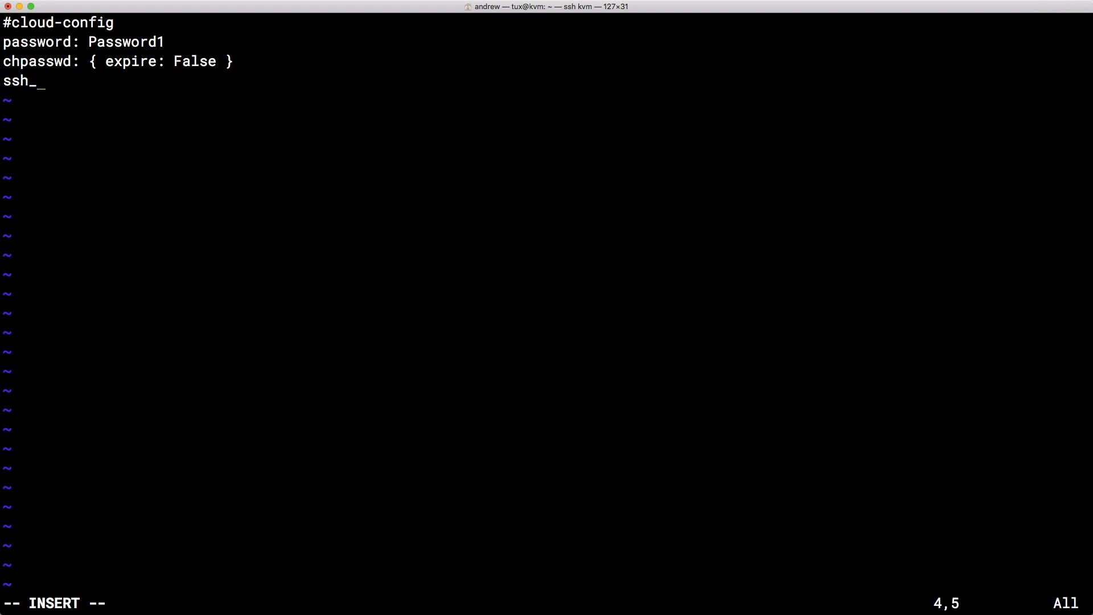
pyautogui.write('pwauth')
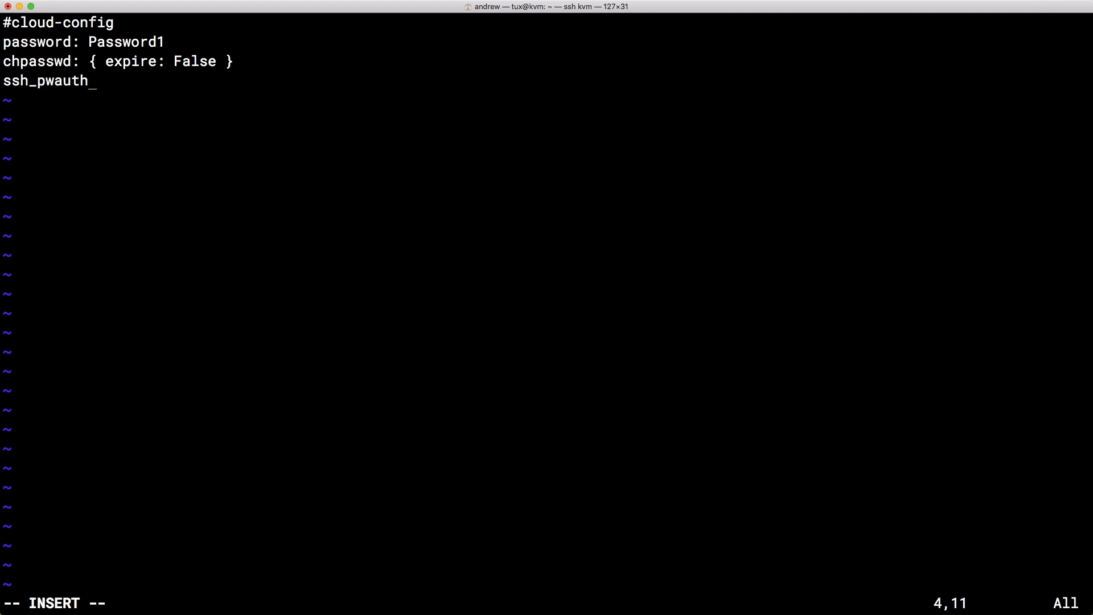
pyautogui.write(':')
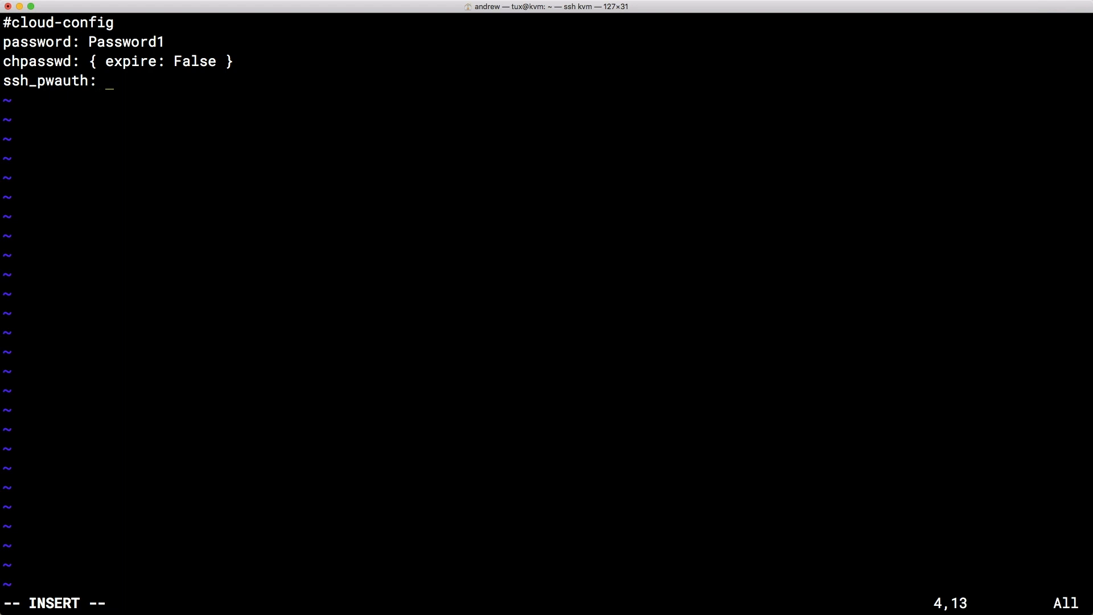
pyautogui.write('True')
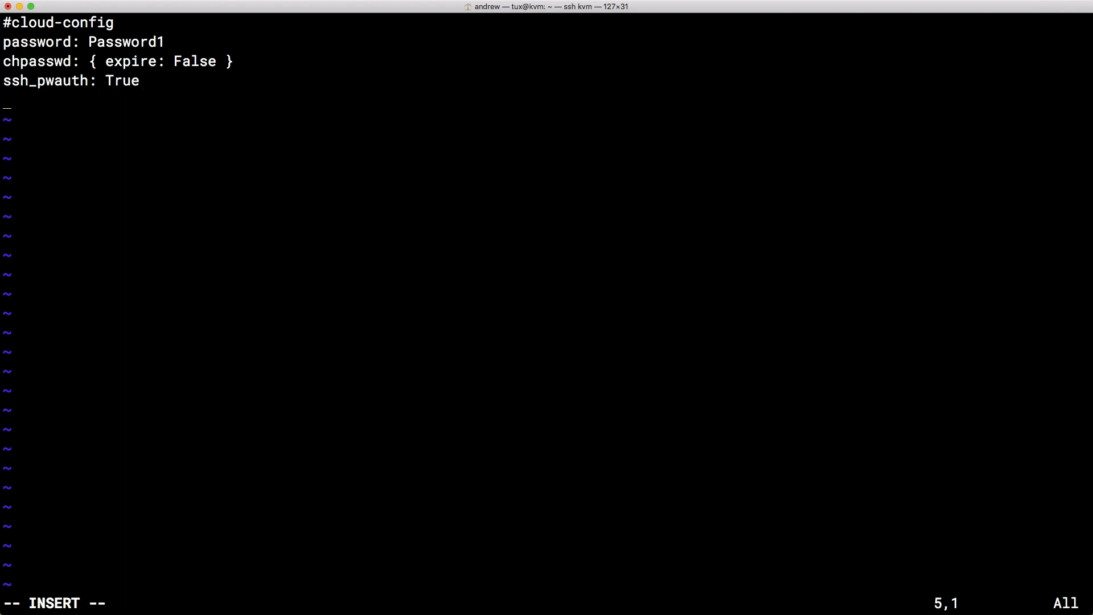
pyautogui.write('hostname:')
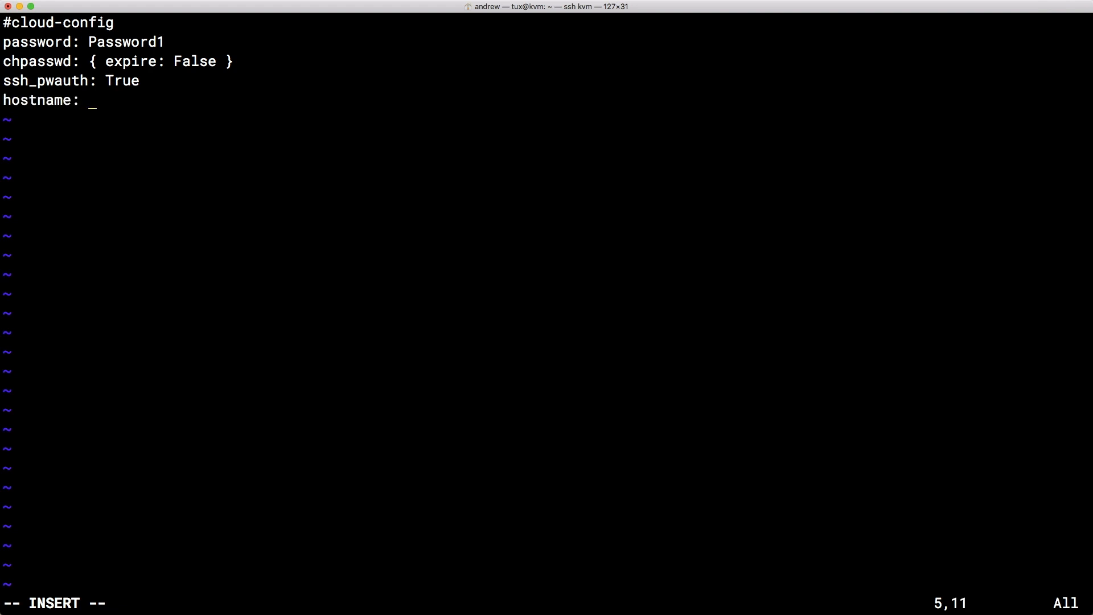
pyautogui.write('160')
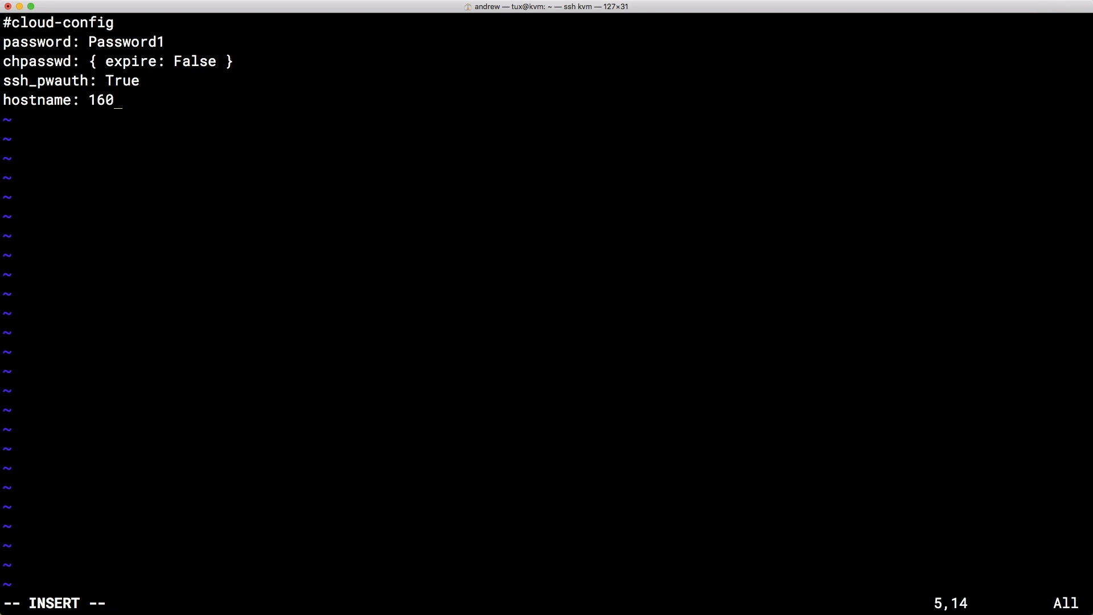
pyautogui.write('4master')
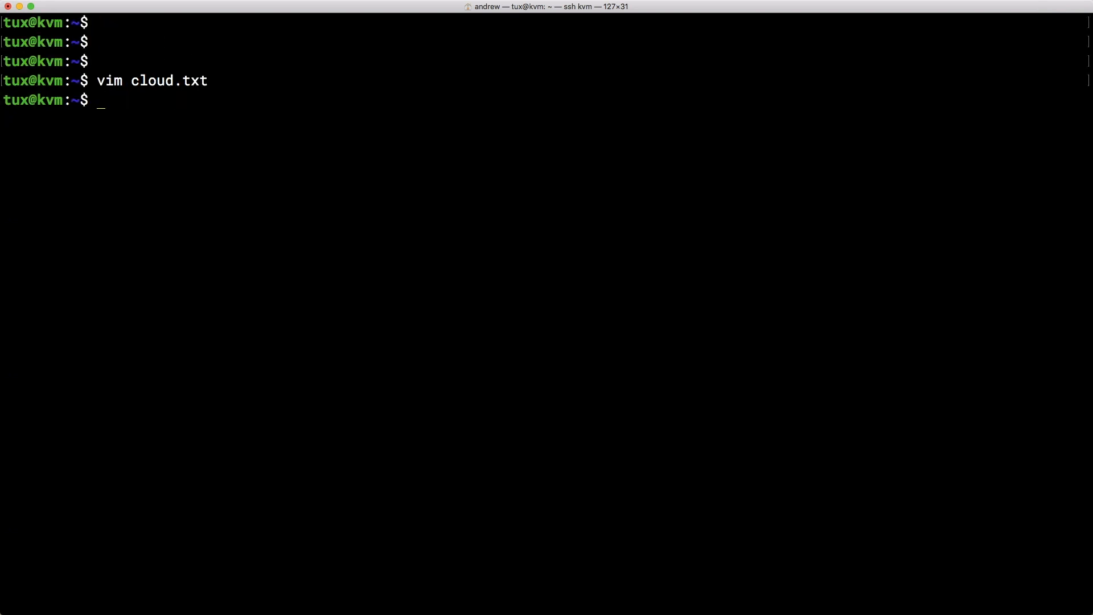
# Build /var/lib/libvirt/images/cloud.img from cloud.txt using sudo cloud-localds
pyautogui.write('clo')
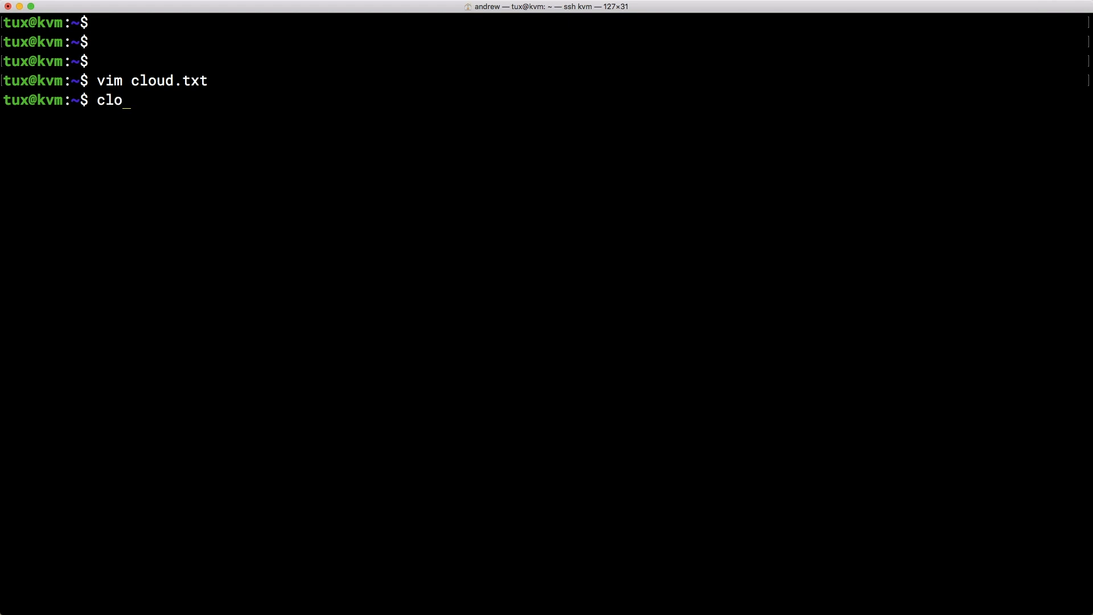
pyautogui.write('ud-')
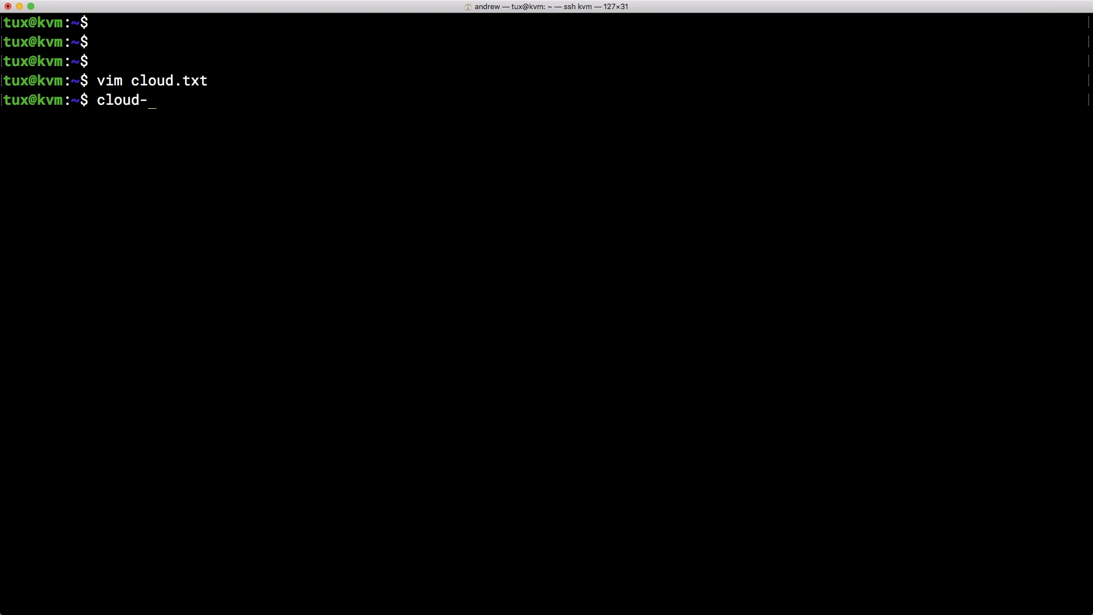
pyautogui.write('localds')
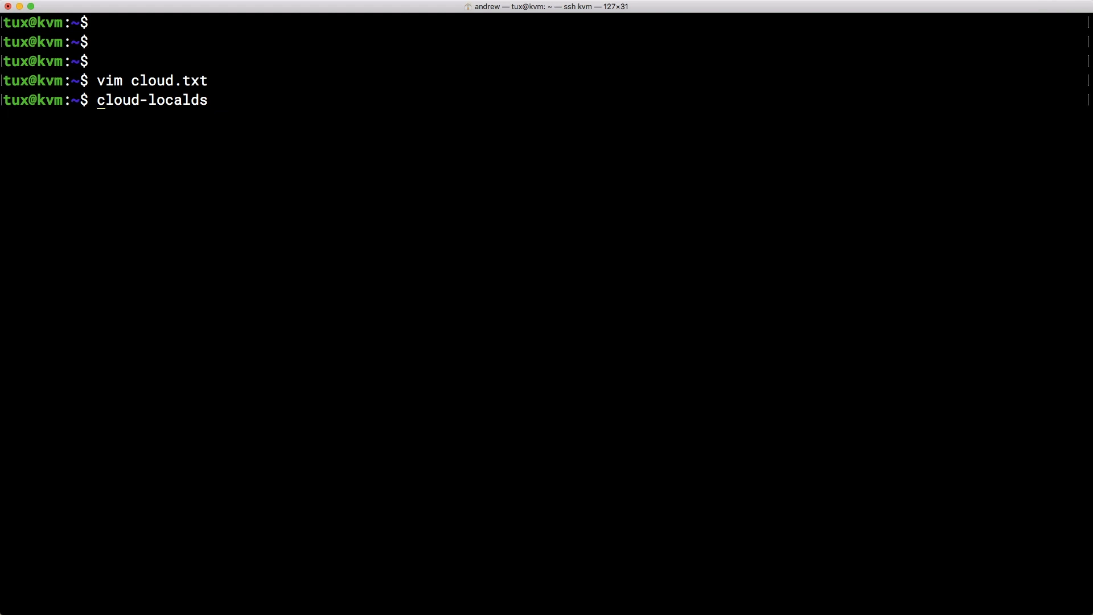
pyautogui.write('sudo')
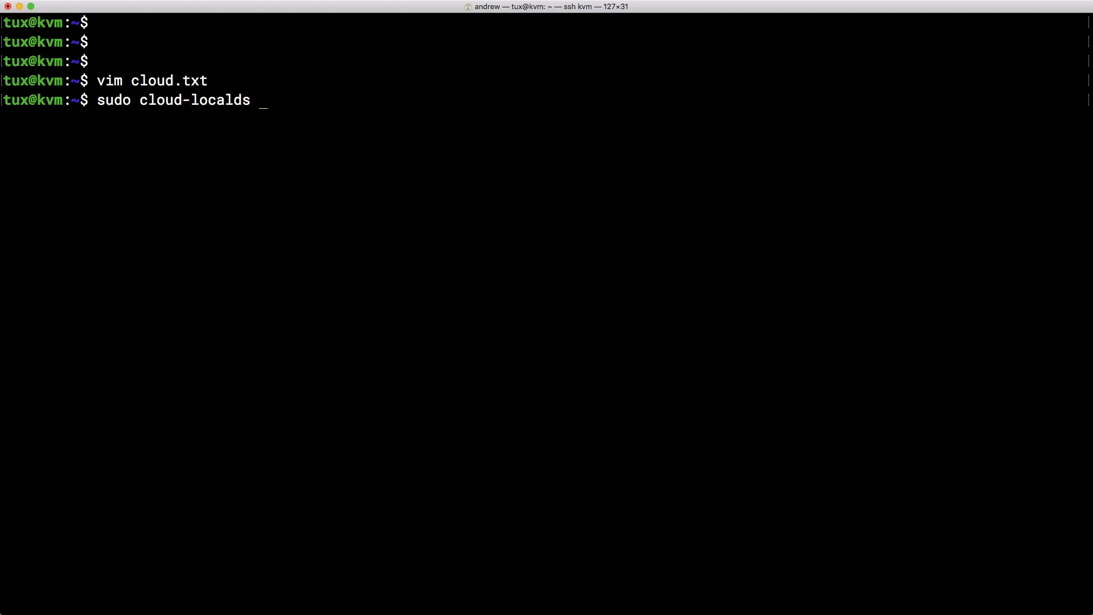
pyautogui.write('/')
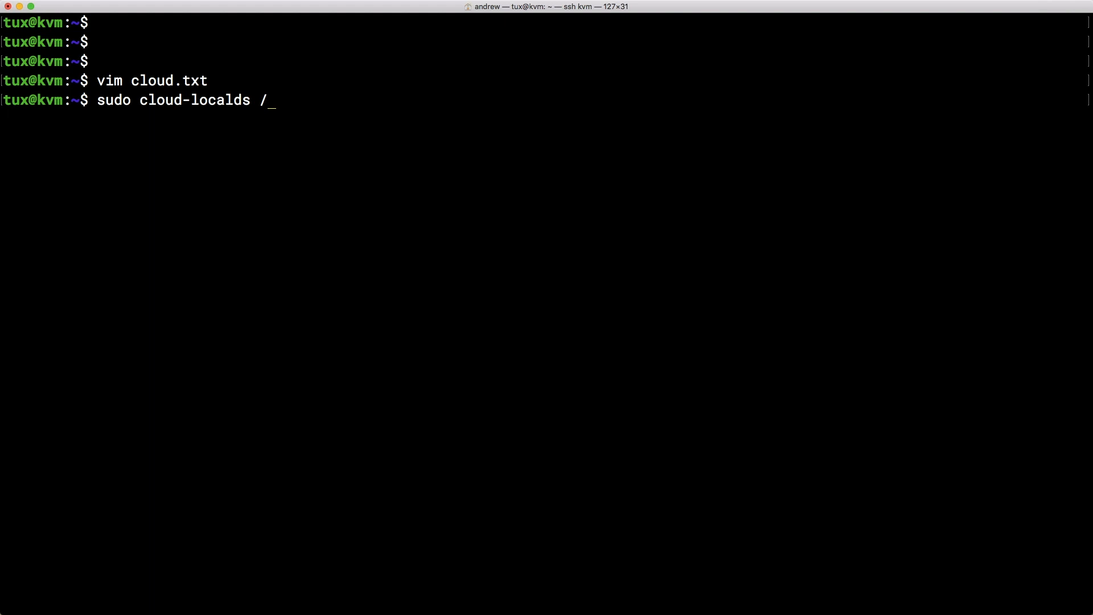
pyautogui.write('var/')
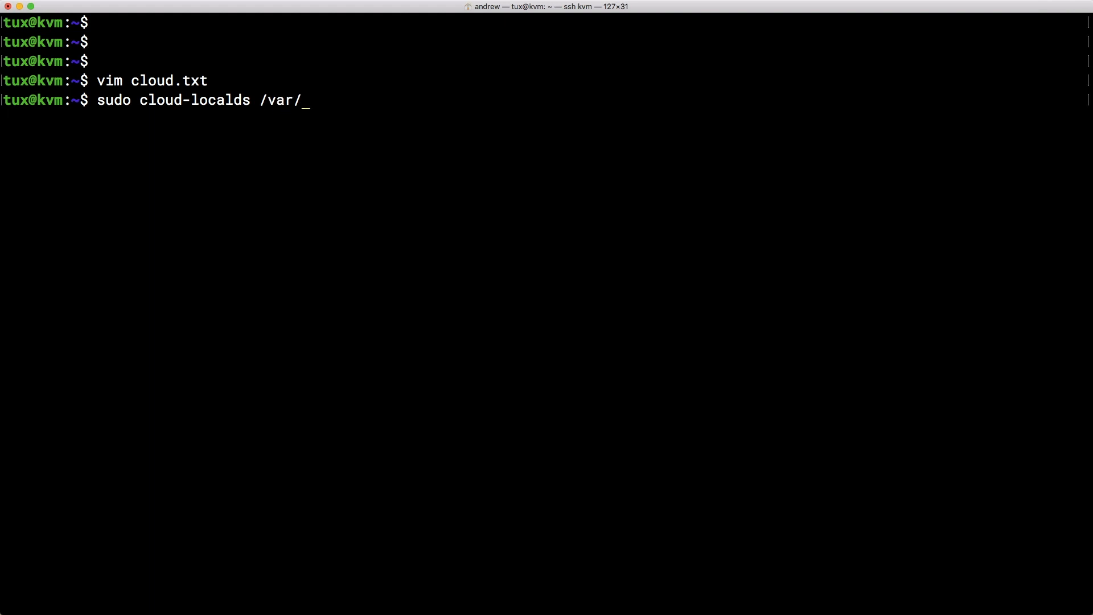
pyautogui.write('lib/')
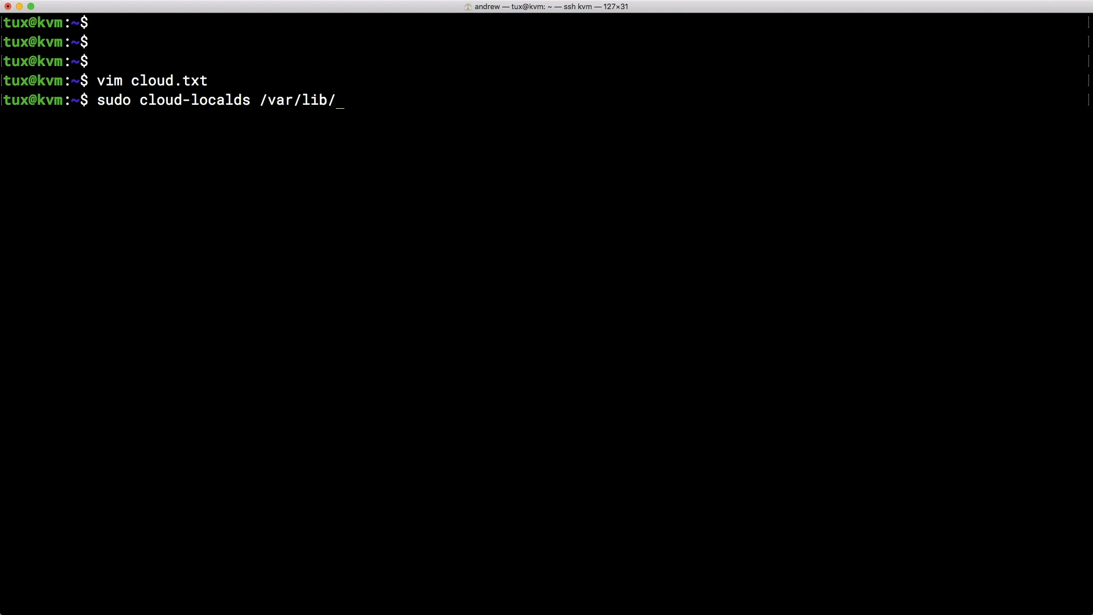
pyautogui.write('libvirt/')
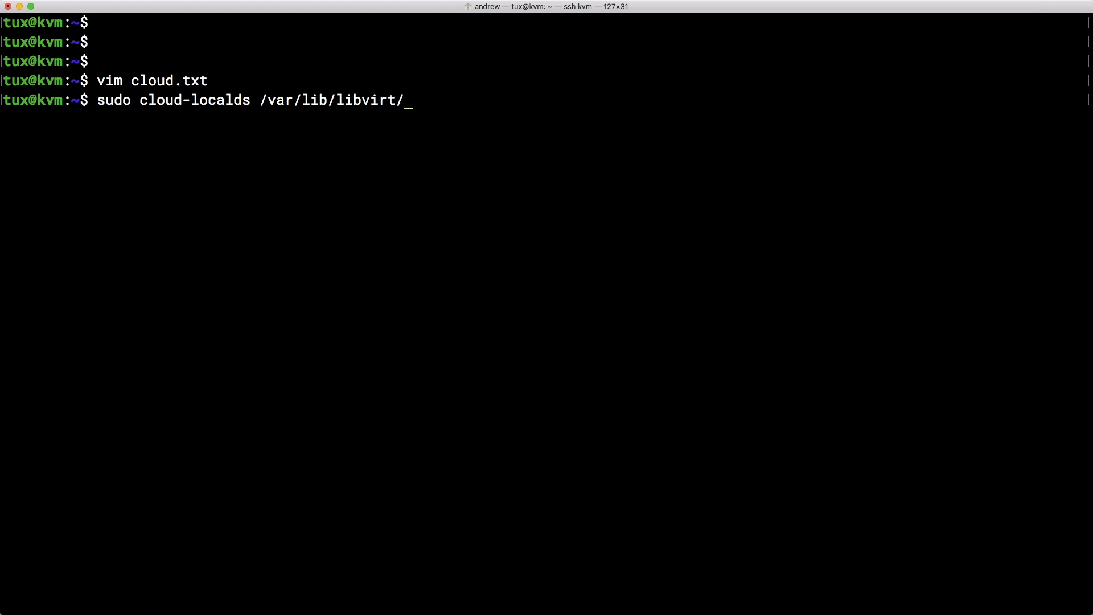
pyautogui.write('images/')
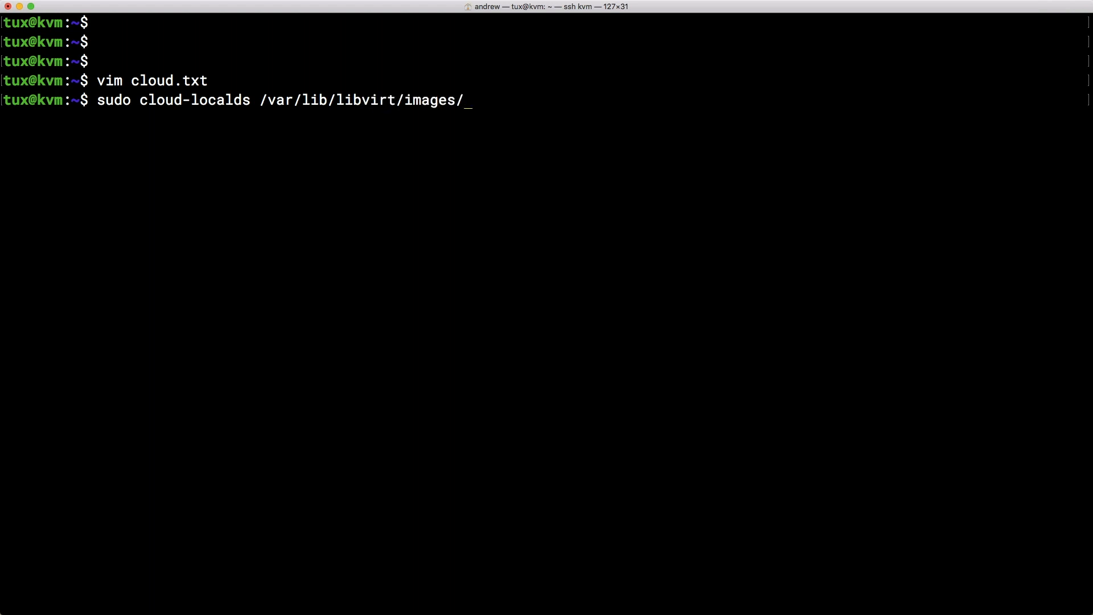
pyautogui.write('cloud.i')
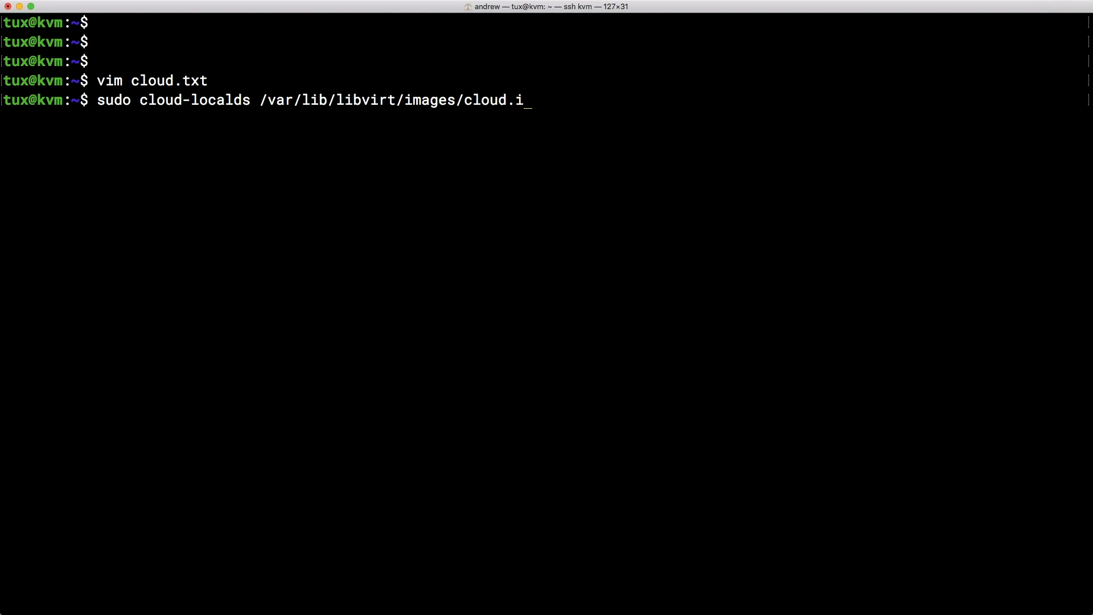
pyautogui.write('mg')
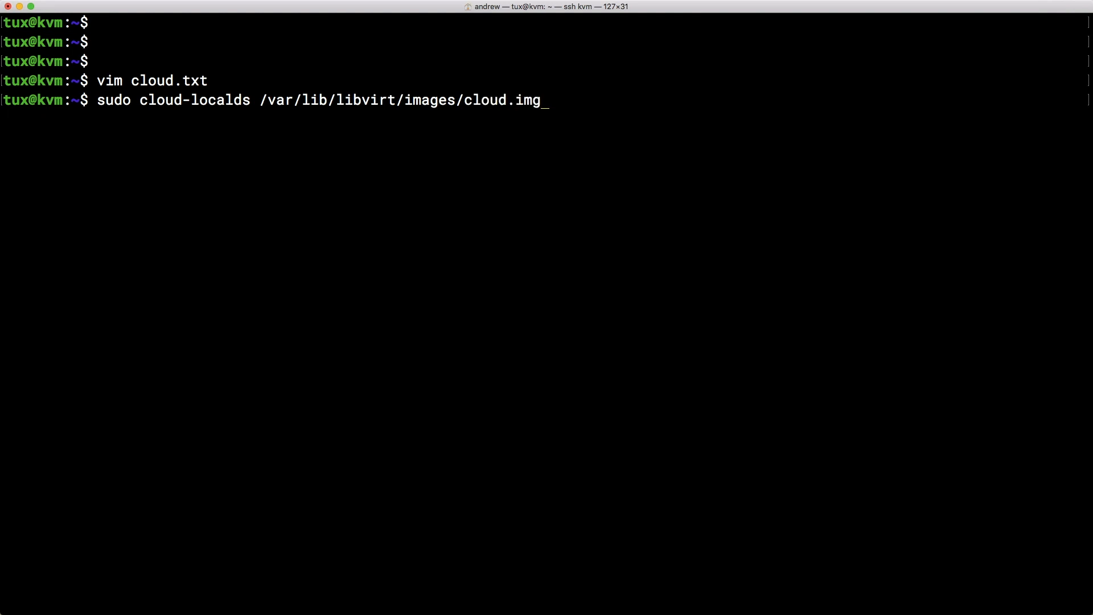
pyautogui.write('cloud.txt')
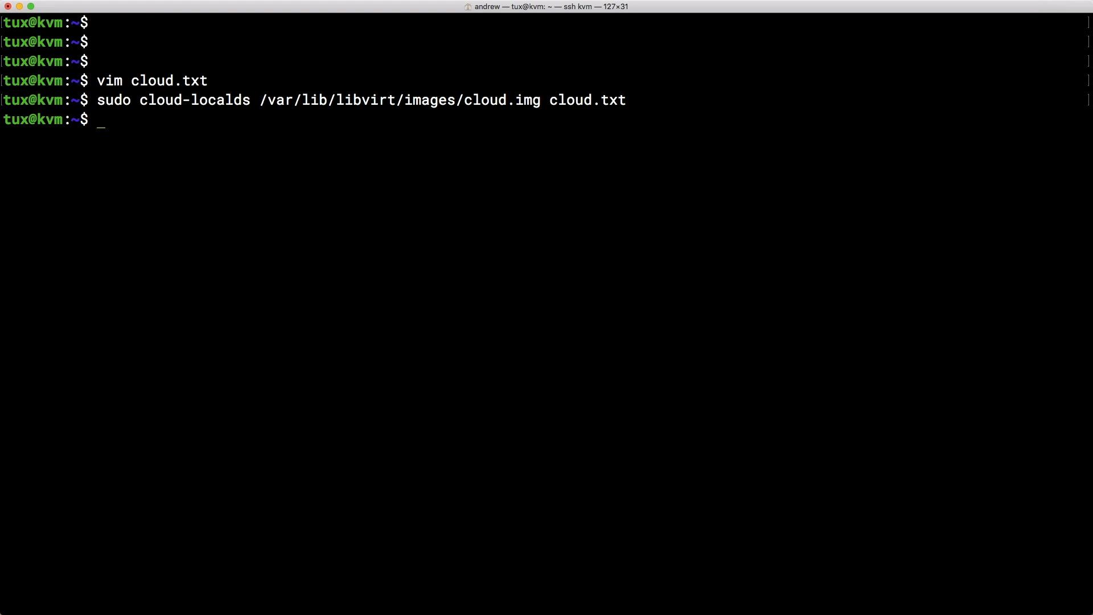
# Begin a sudo qemu-img convert -f qcow2 of xenial-server-cloudimg-amd64-disk1.img
pyautogui.write('sudo qem')
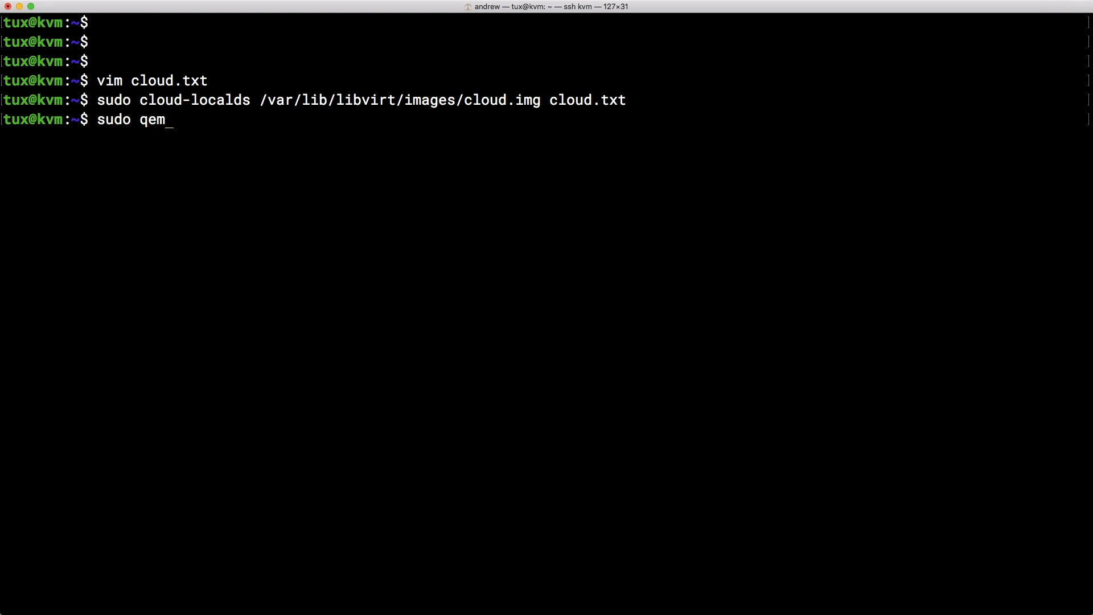
pyautogui.write('u-img')
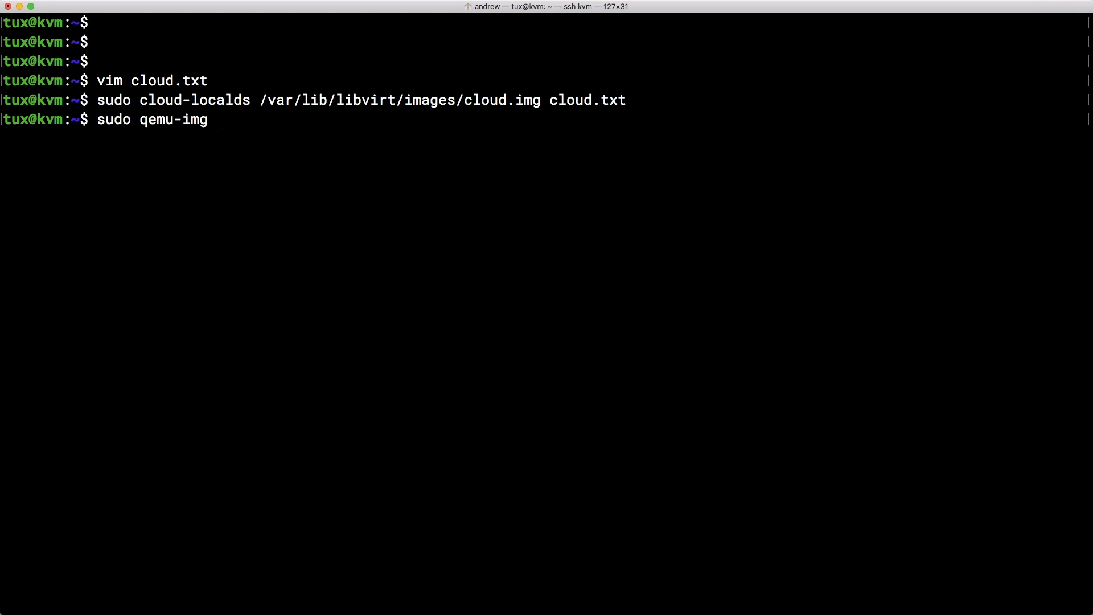
pyautogui.write('co')
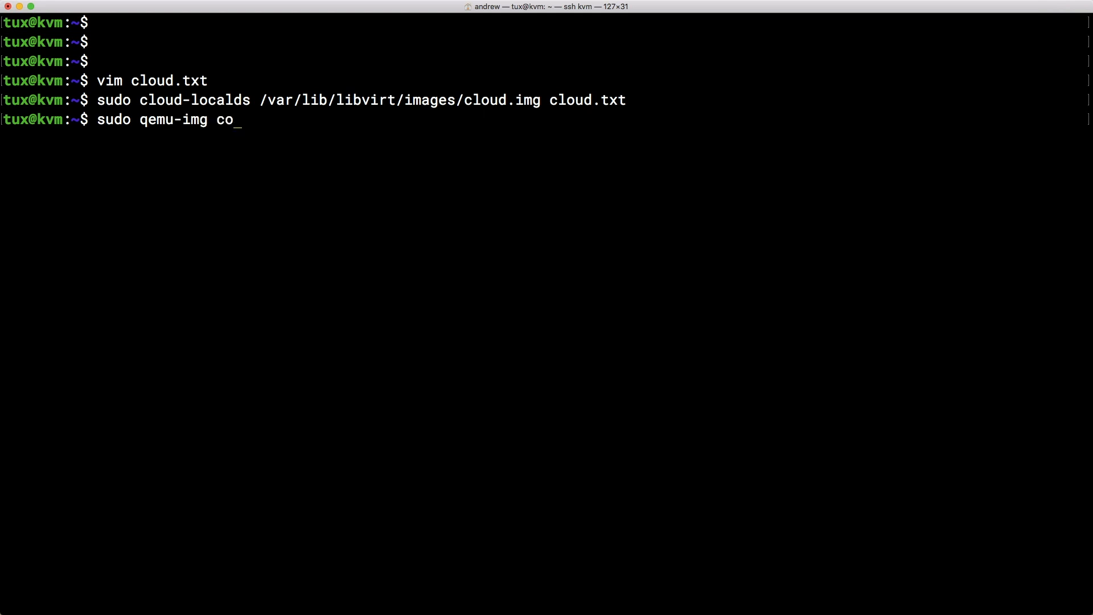
pyautogui.write('nvert')
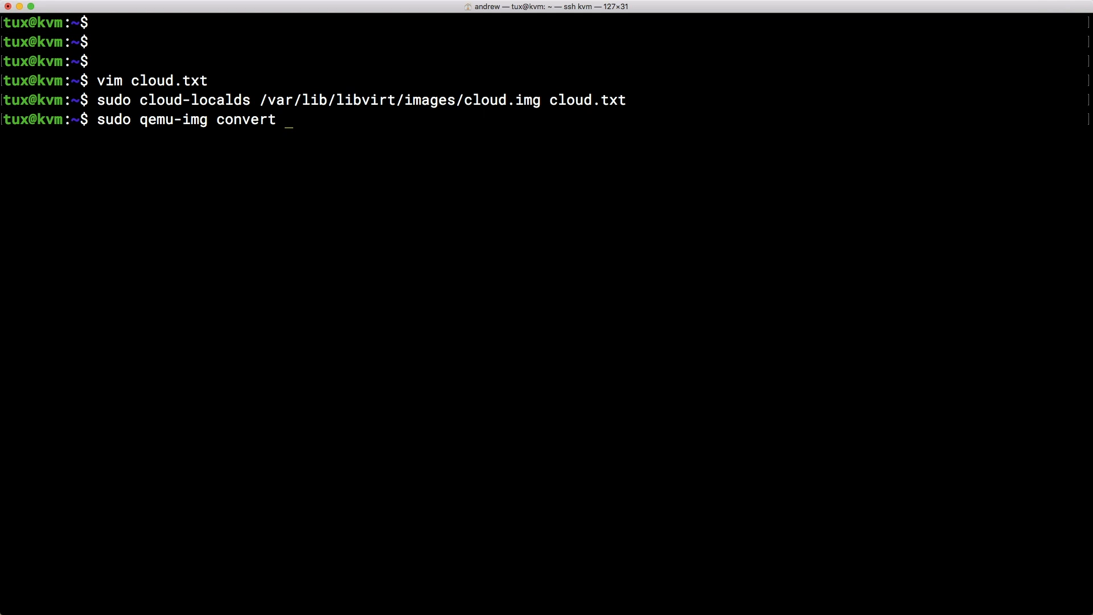
pyautogui.write('-f q')
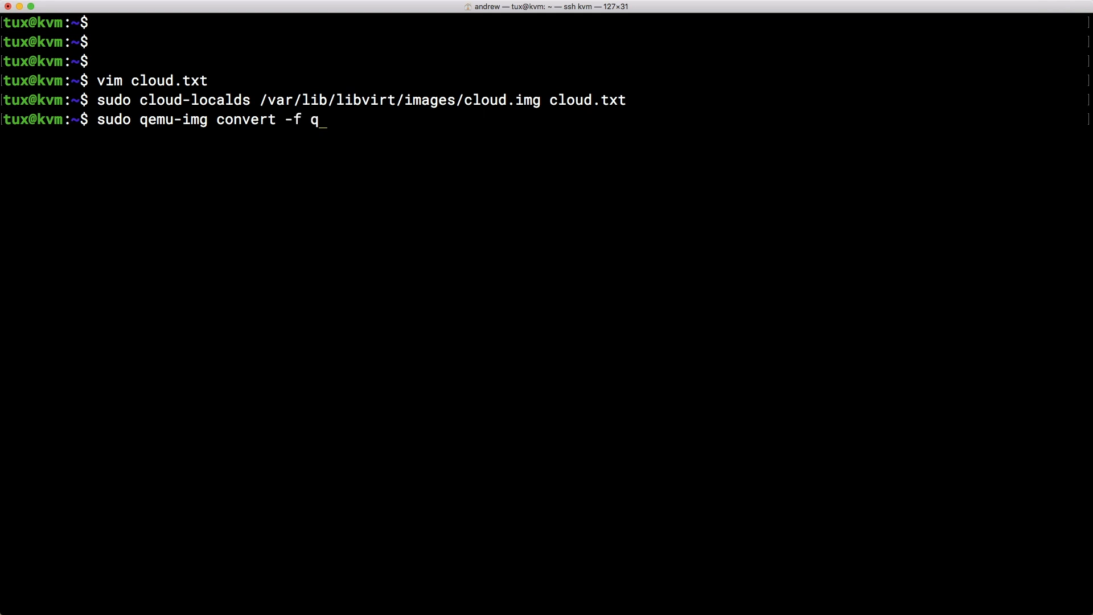
pyautogui.write('cow')
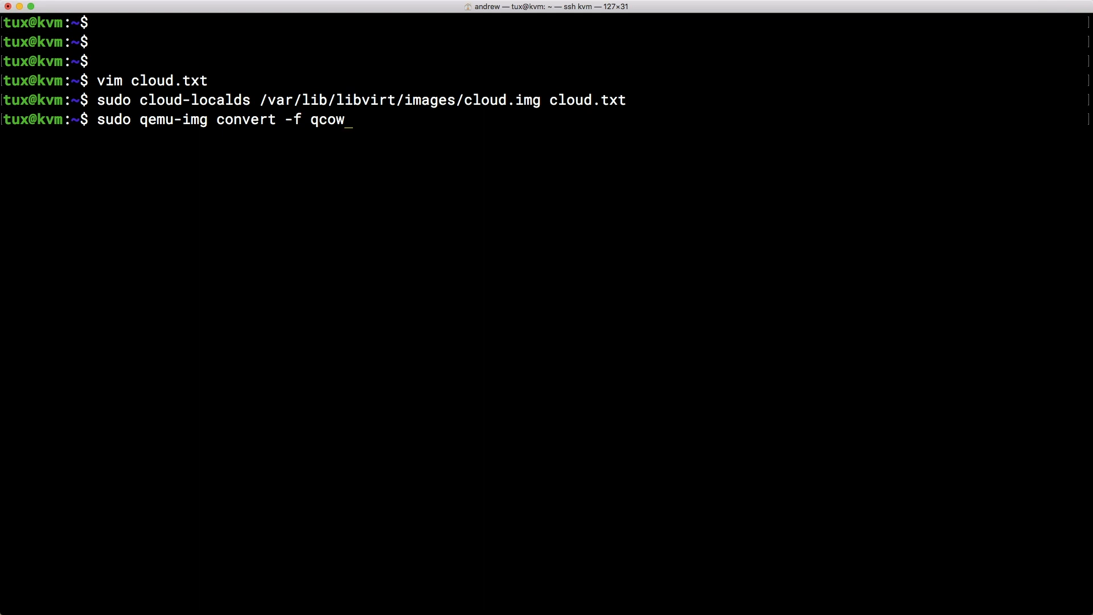
pyautogui.write('2')
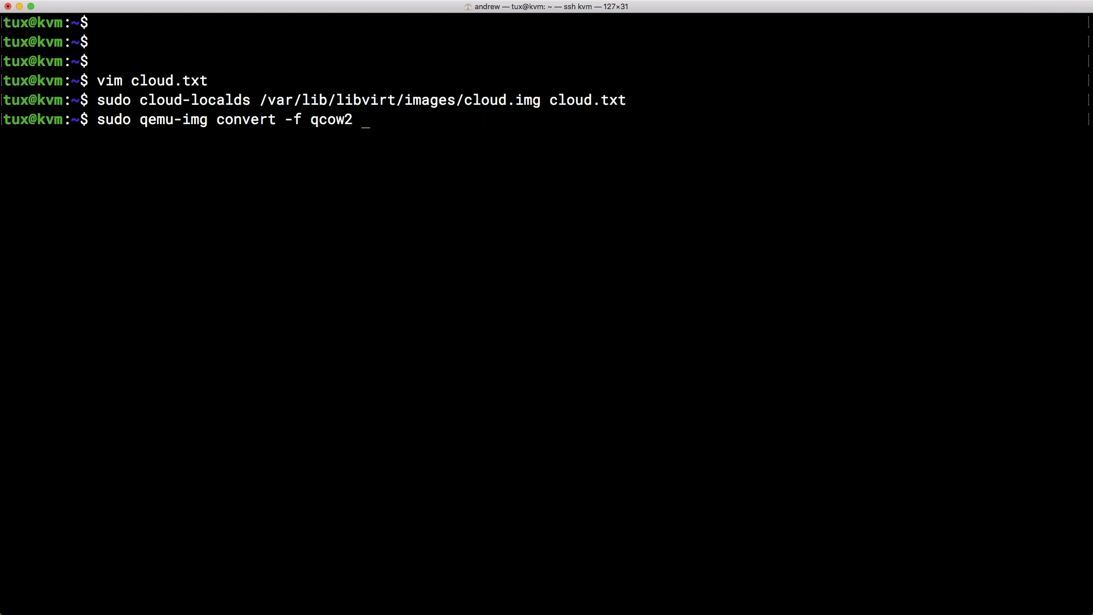
pyautogui.write('xenial-server-cloudimg-amd64-disk1.img')
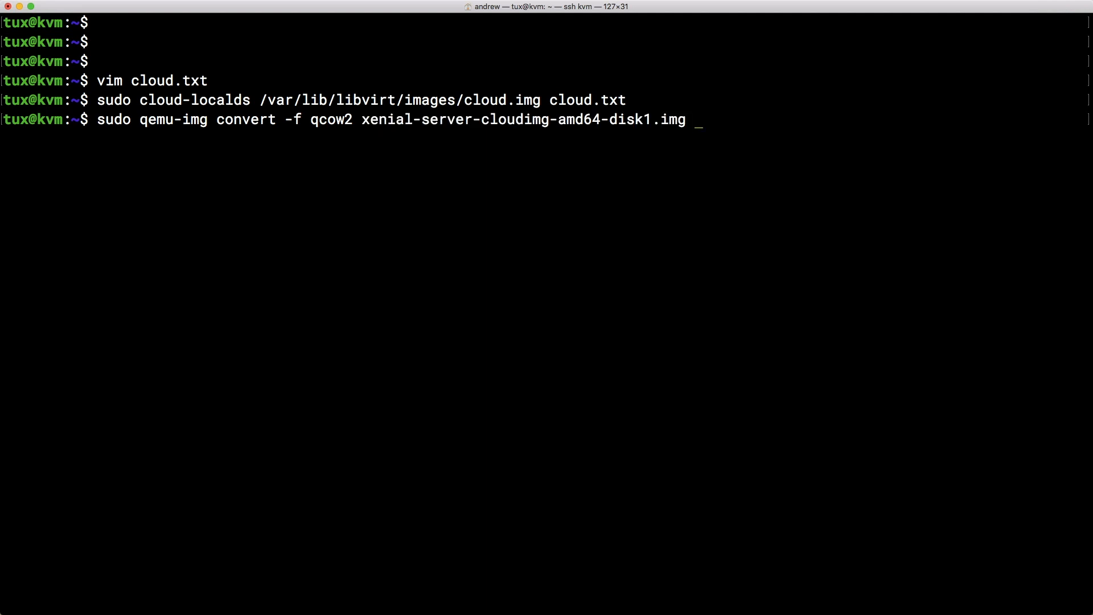
# Set the conversion output to /var/lib/libvirt/images/1604.img
pyautogui.write('/')
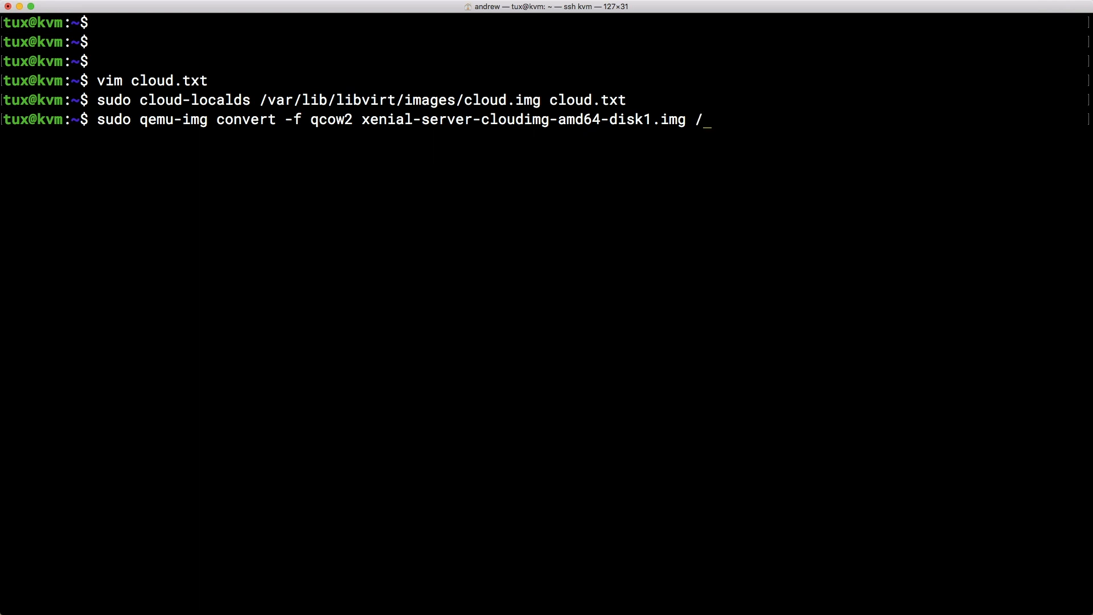
pyautogui.write('var/')
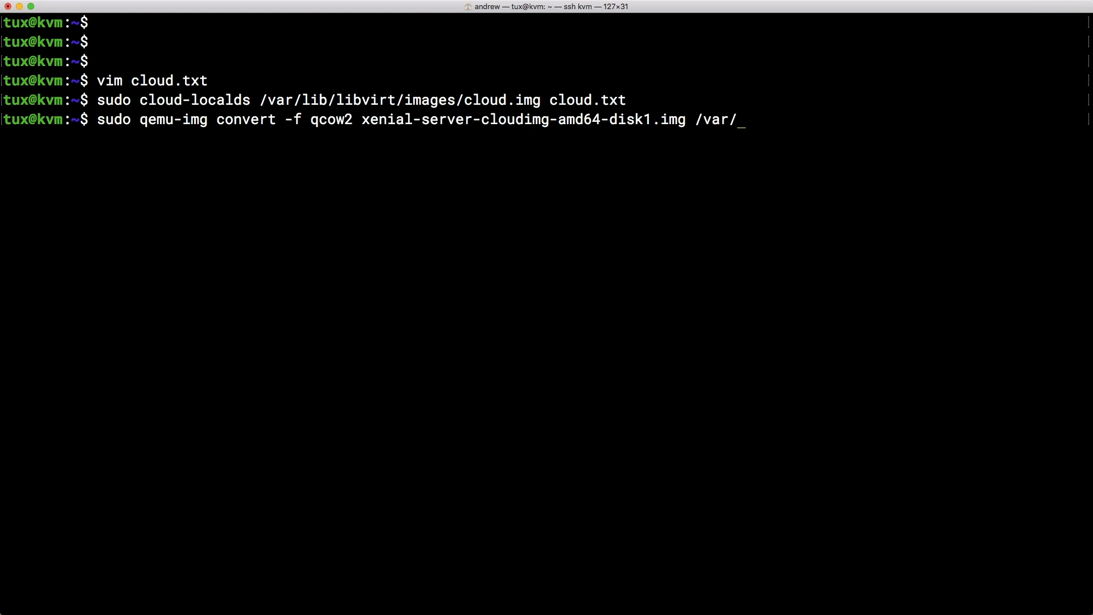
pyautogui.write('lib/l')
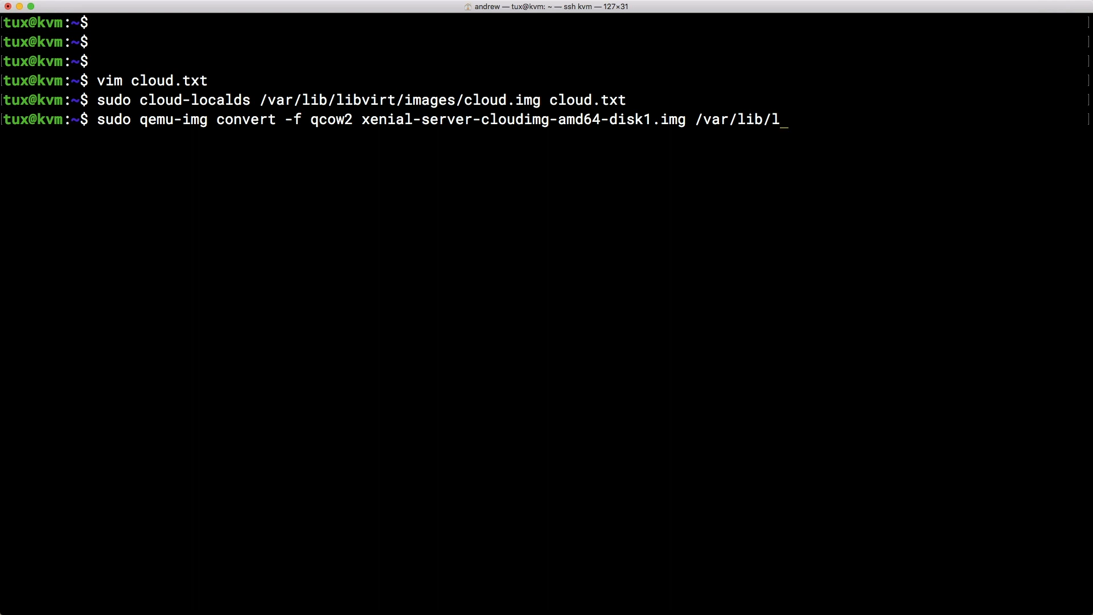
pyautogui.write('ibvirt/')
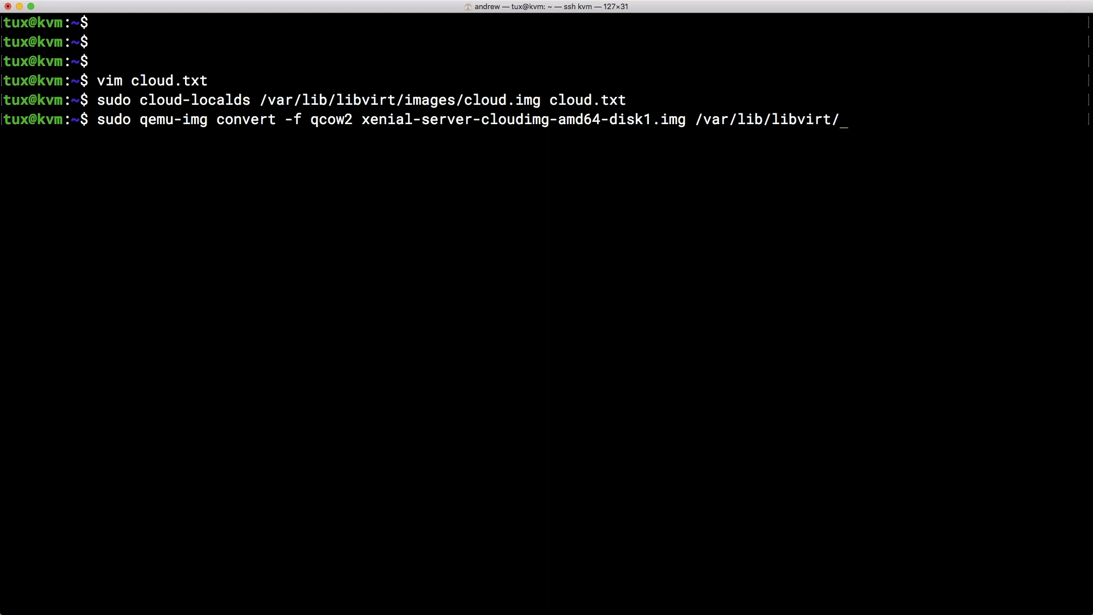
pyautogui.write('images/')
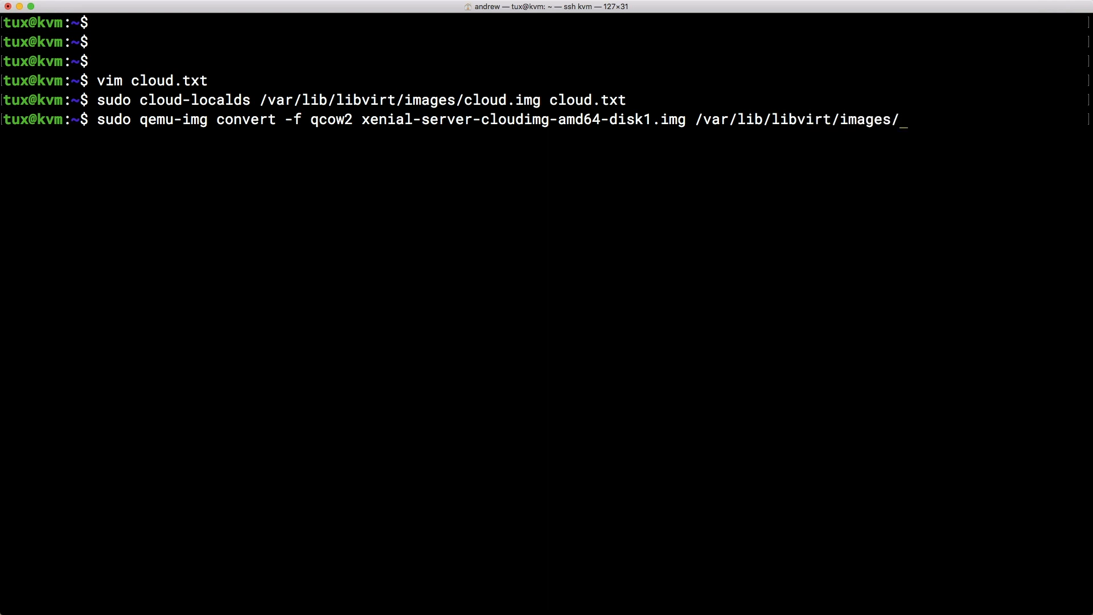
pyautogui.write('160')
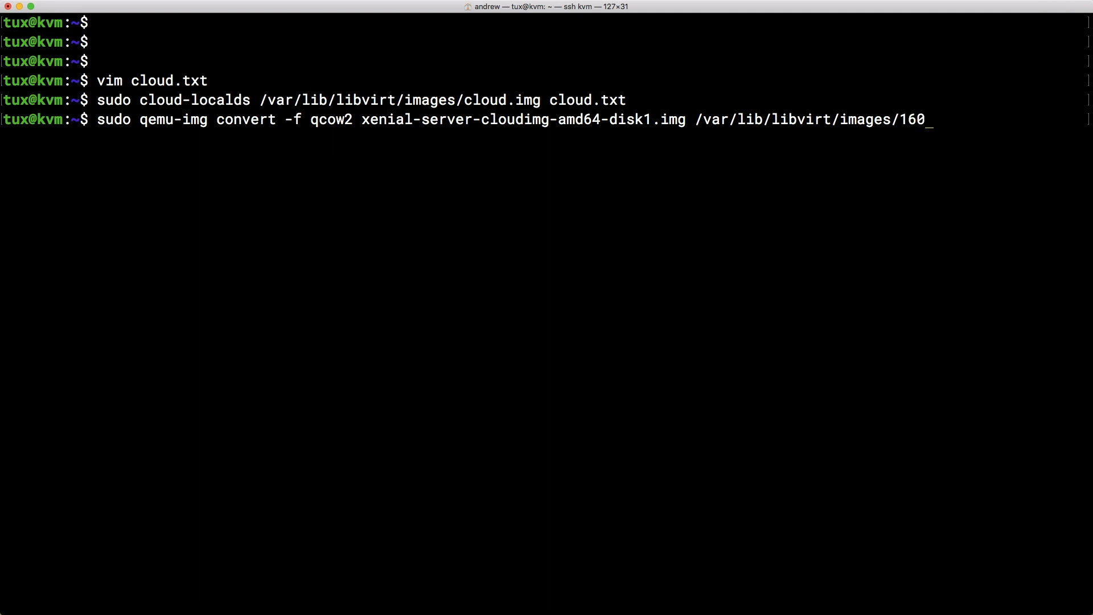
pyautogui.write('4.')
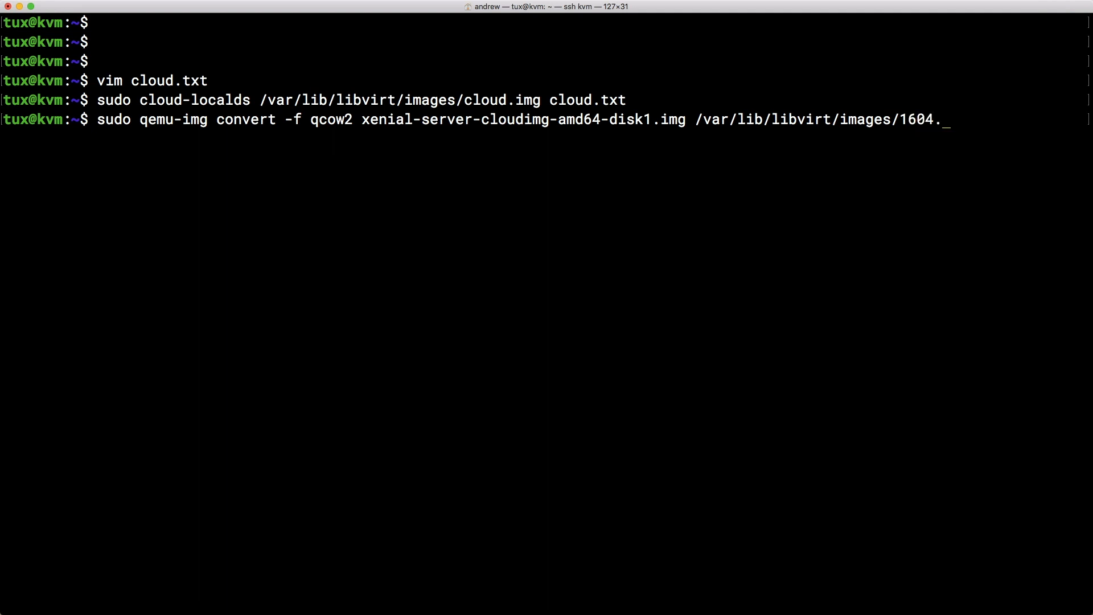
pyautogui.write('img')
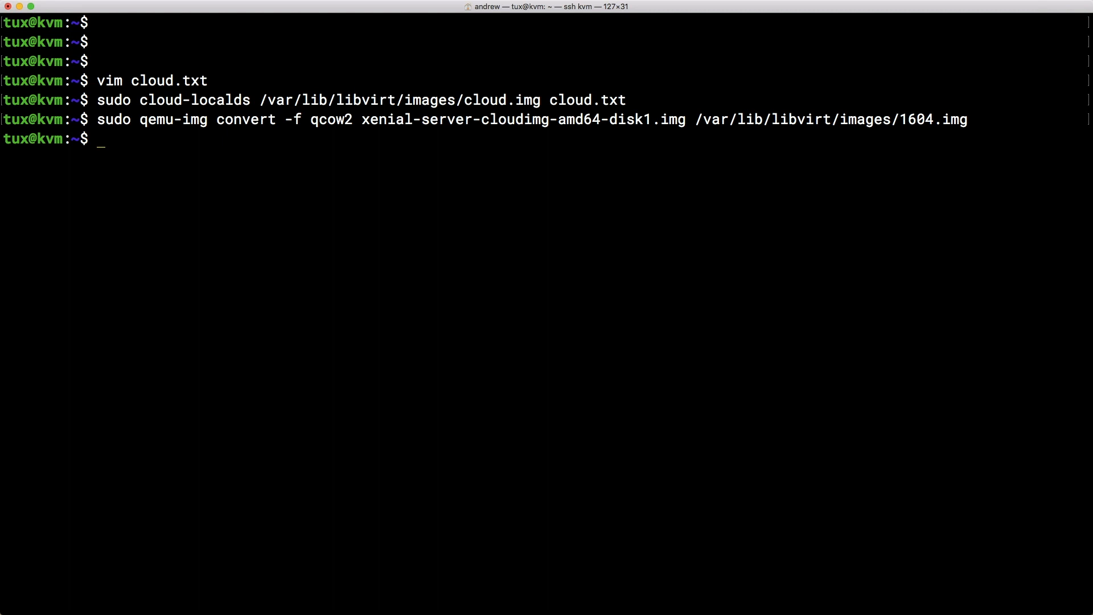
# Print the vinstall.sh virt-install script for 1604master with cat
pyautogui.write('cat v')
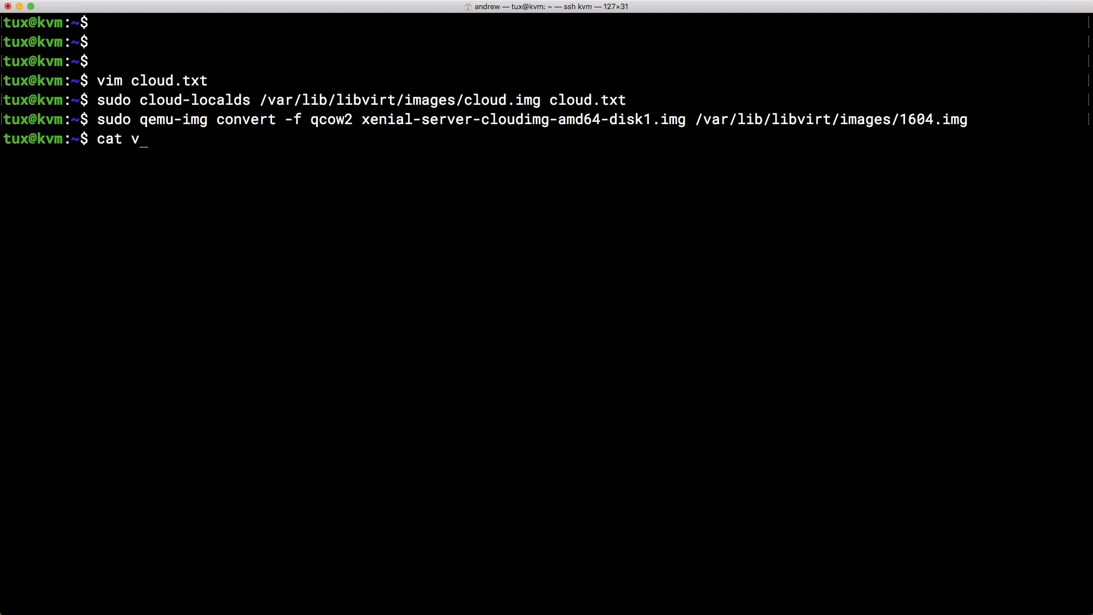
pyautogui.write('install.sh')
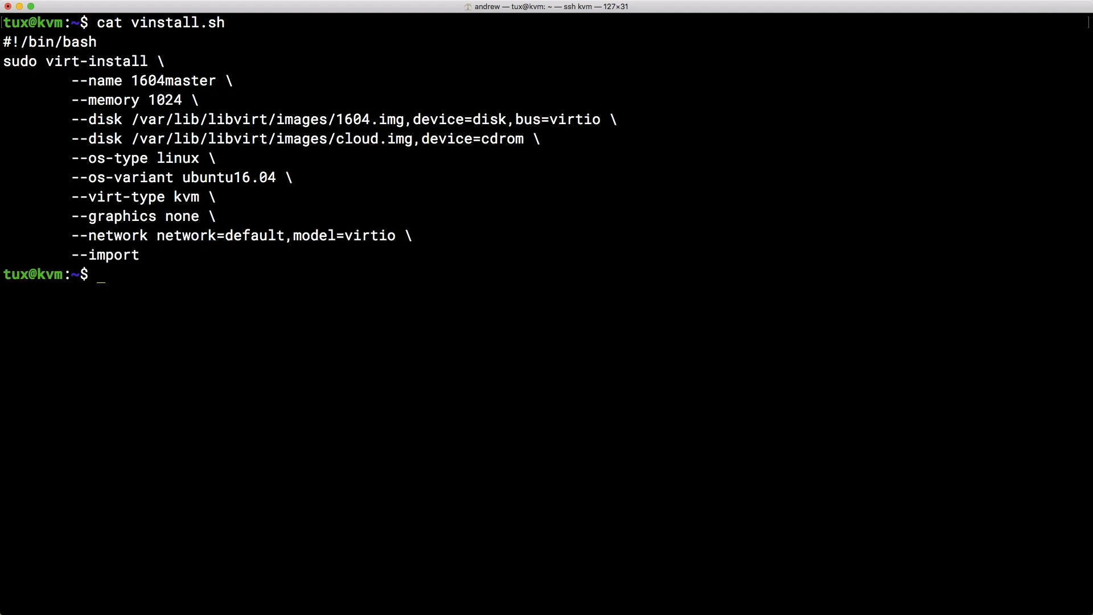
pyautogui.write('./')
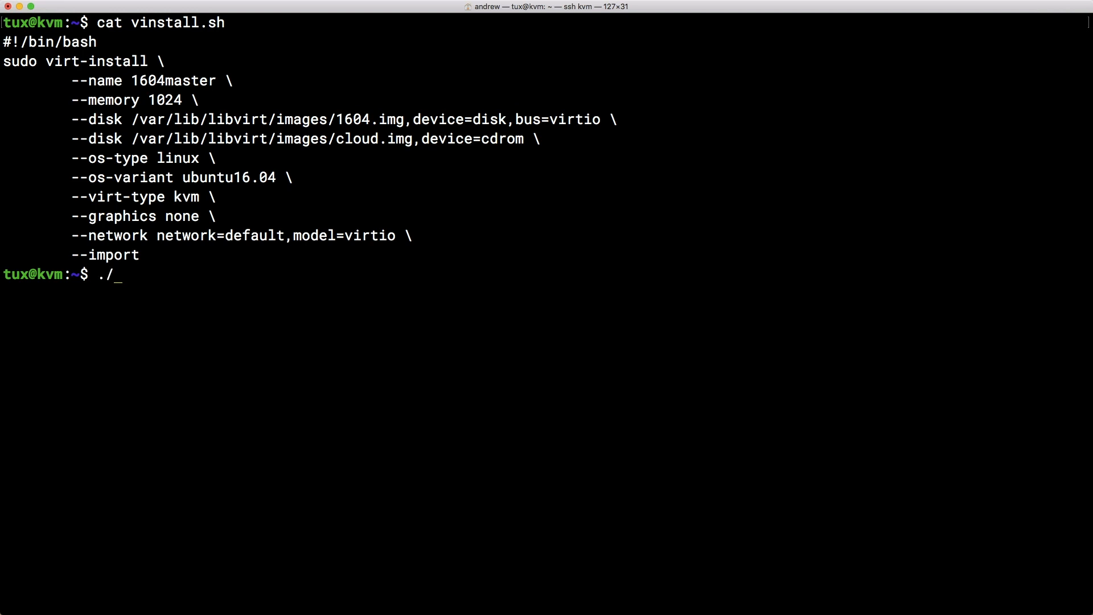
# Run ./vinstall.sh to boot the 1604master VM and log in as ubuntu
pyautogui.write('vinstall.sh')
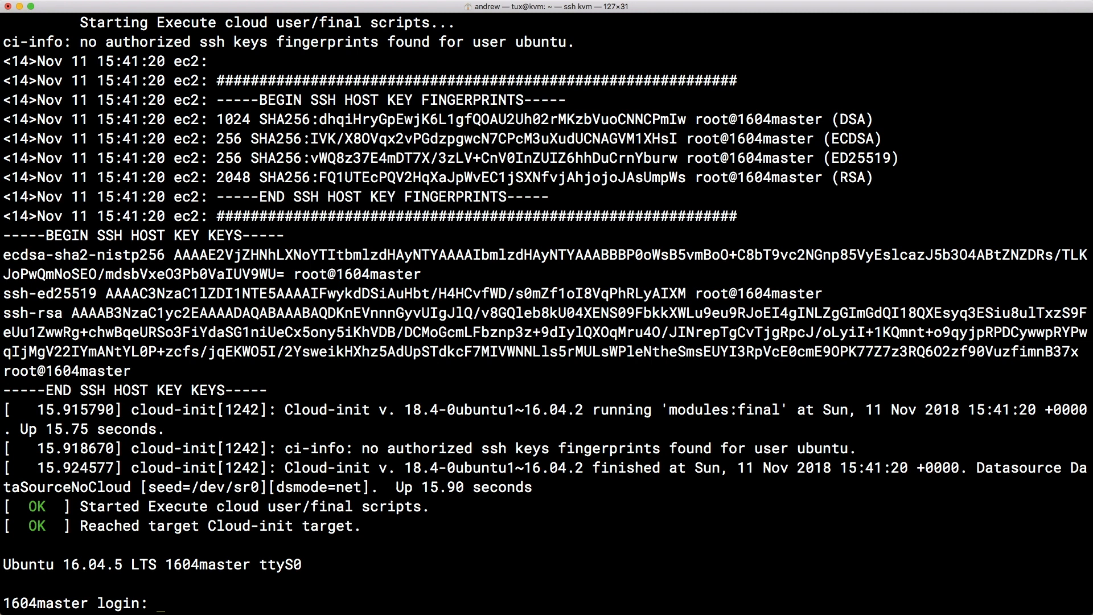
pyautogui.write('ubuntu')
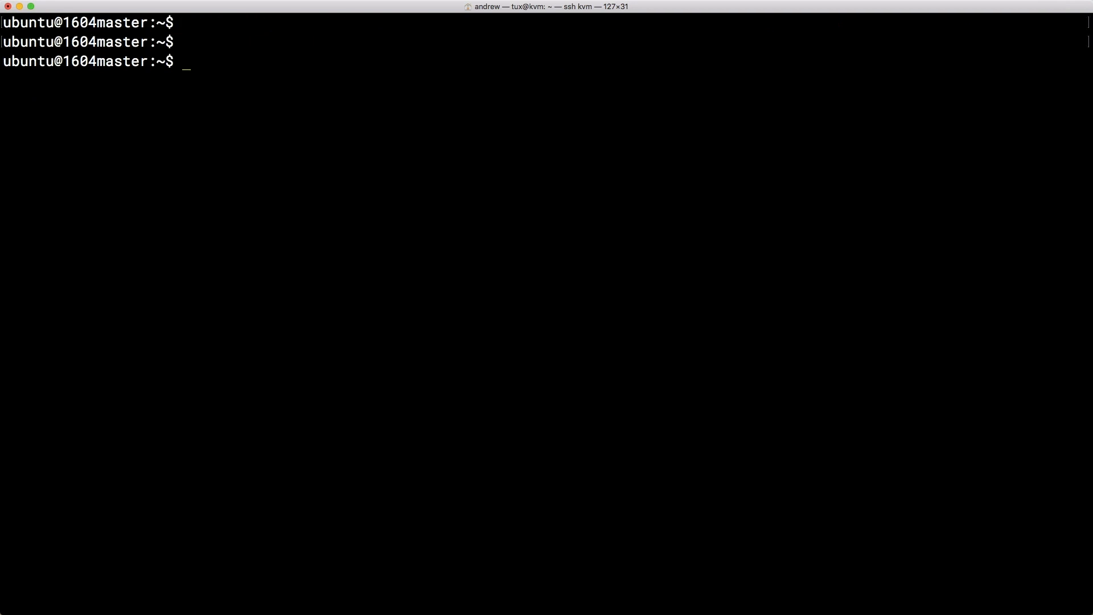
# Type sudo poweroff at the ubuntu@1604master prompt
pyautogui.write('sudo po')
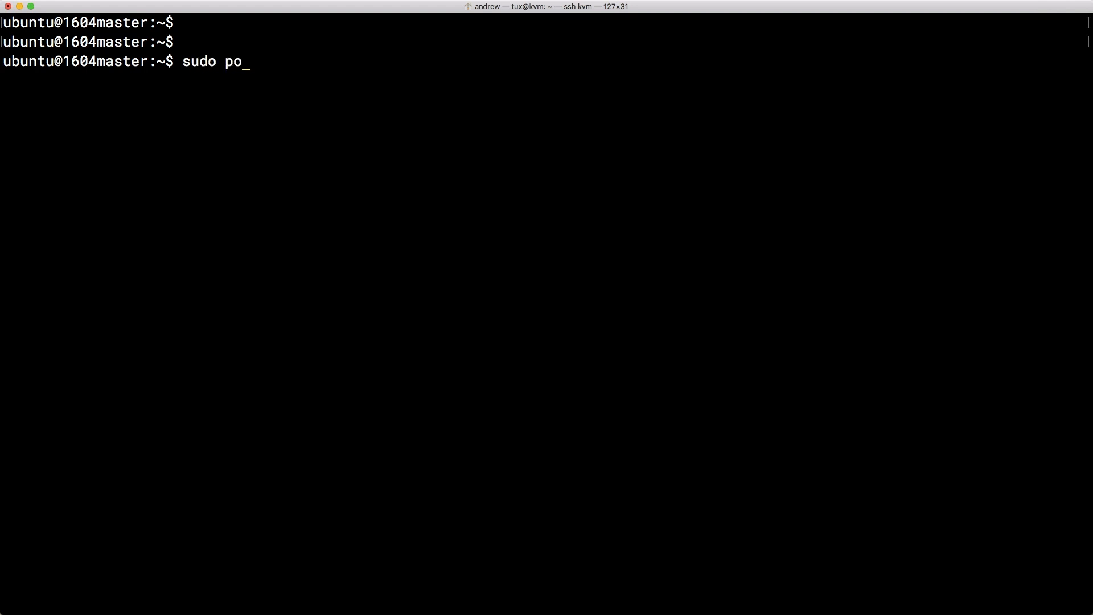
pyautogui.write('wer')
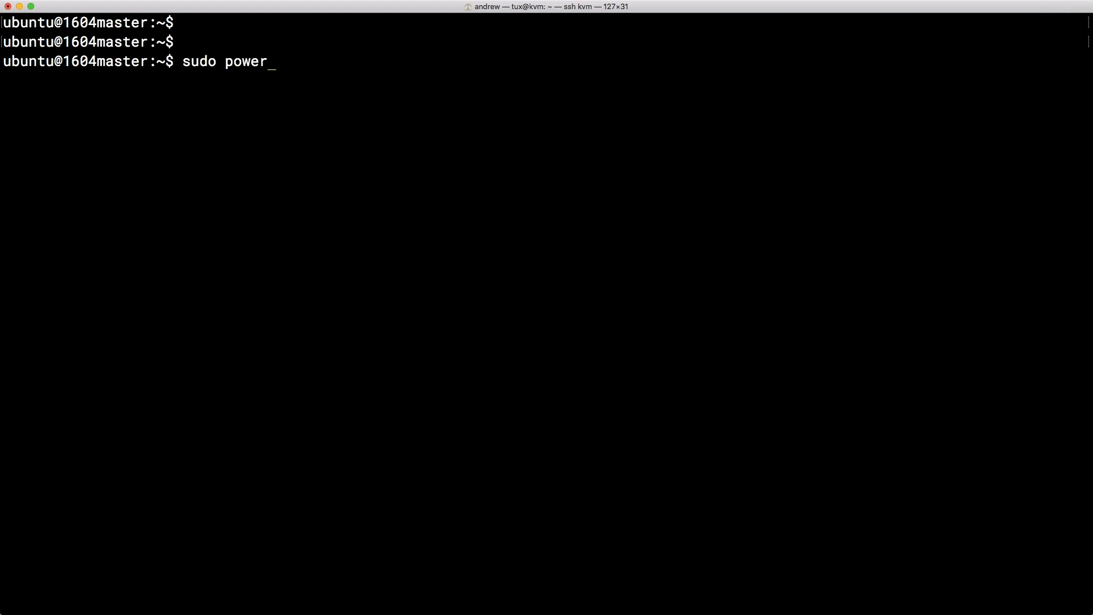